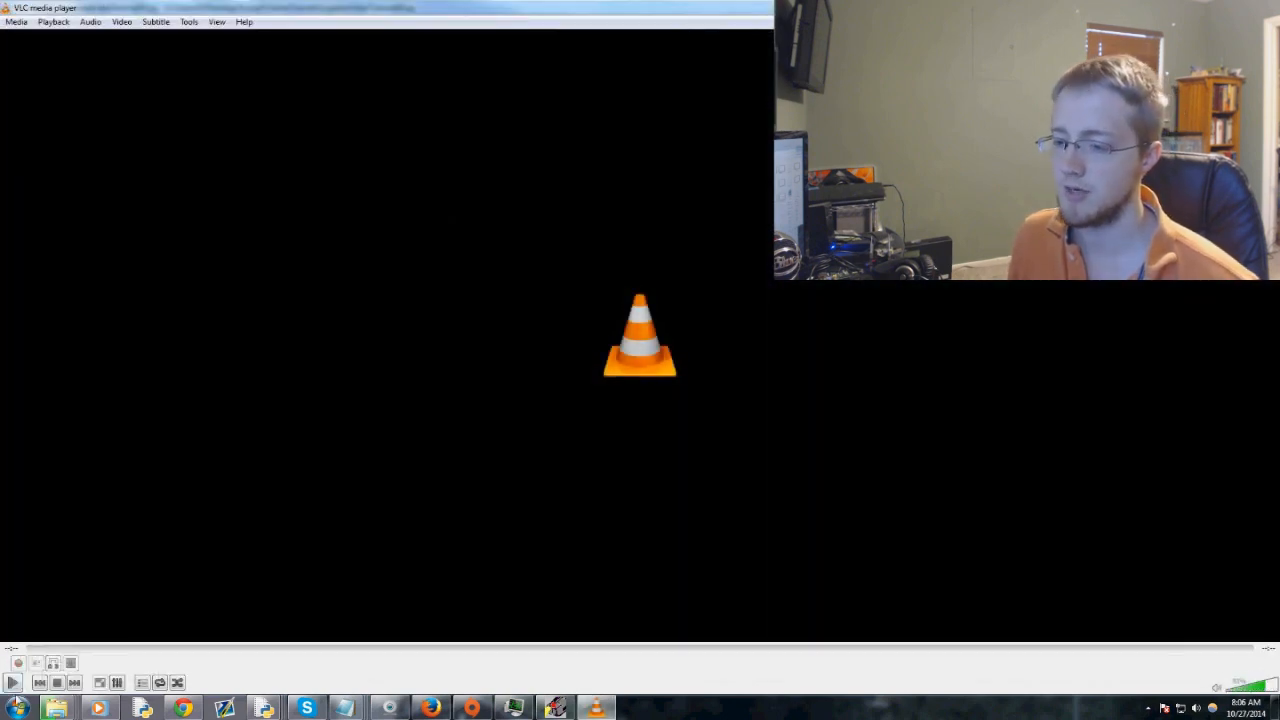
Step: Play the boom.wav sound in VLC twice to preview it
{"action": "left_click", "coordinate": [14, 682]}
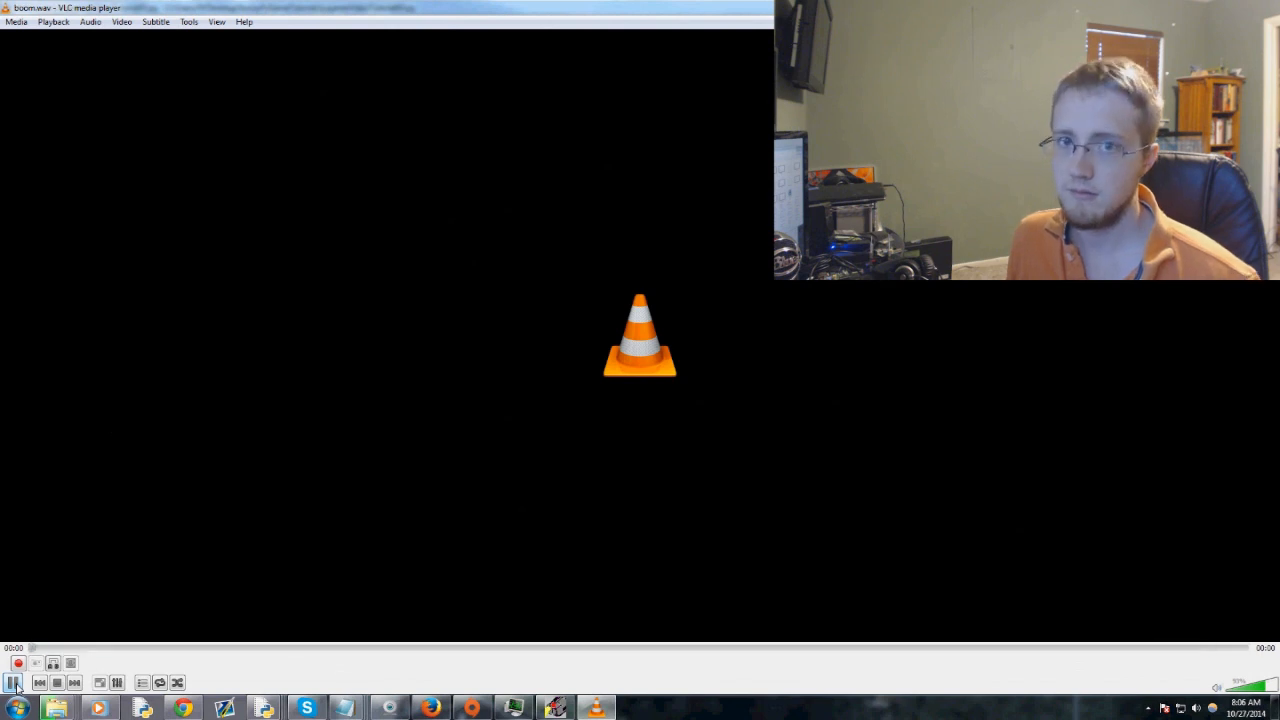
{"action": "left_click", "coordinate": [14, 683]}
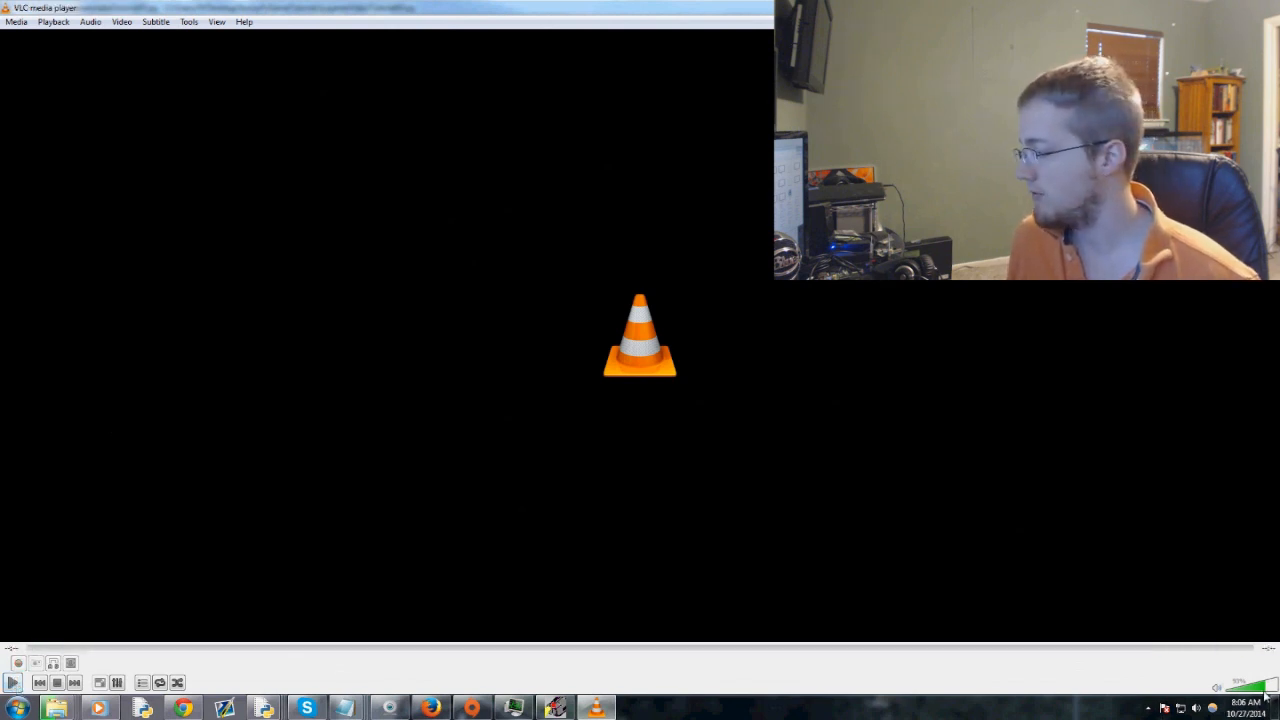
{"action": "left_click", "coordinate": [13, 682]}
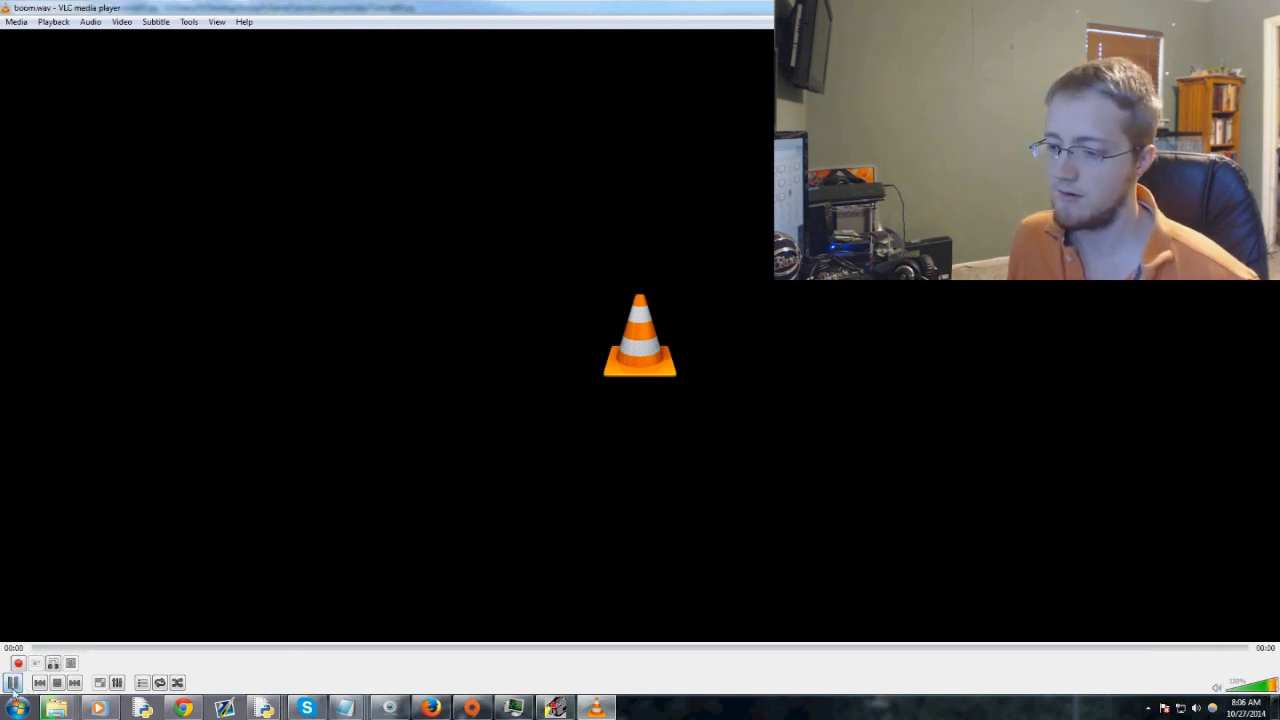
{"action": "left_click", "coordinate": [14, 683]}
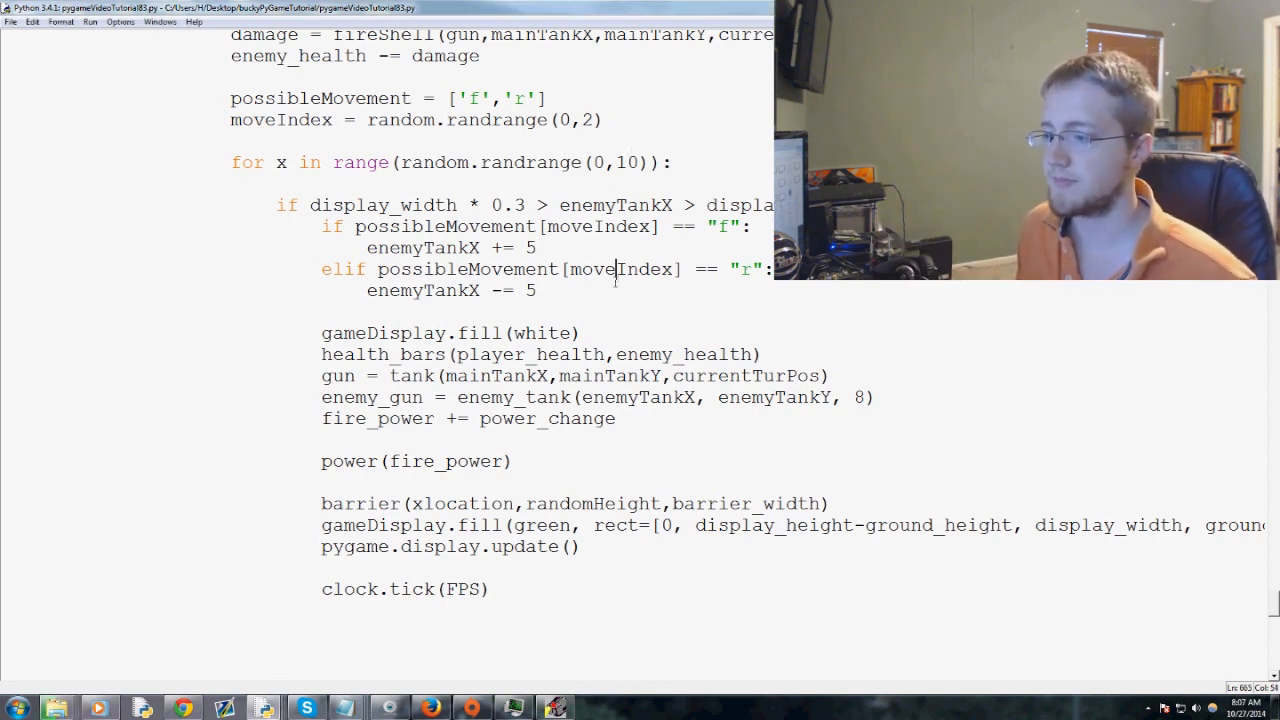
Step: Scroll to the top of the tank script, near the set_mode display line
{"action": "scroll", "scroll_direction": "up", "scroll_amount": 3}
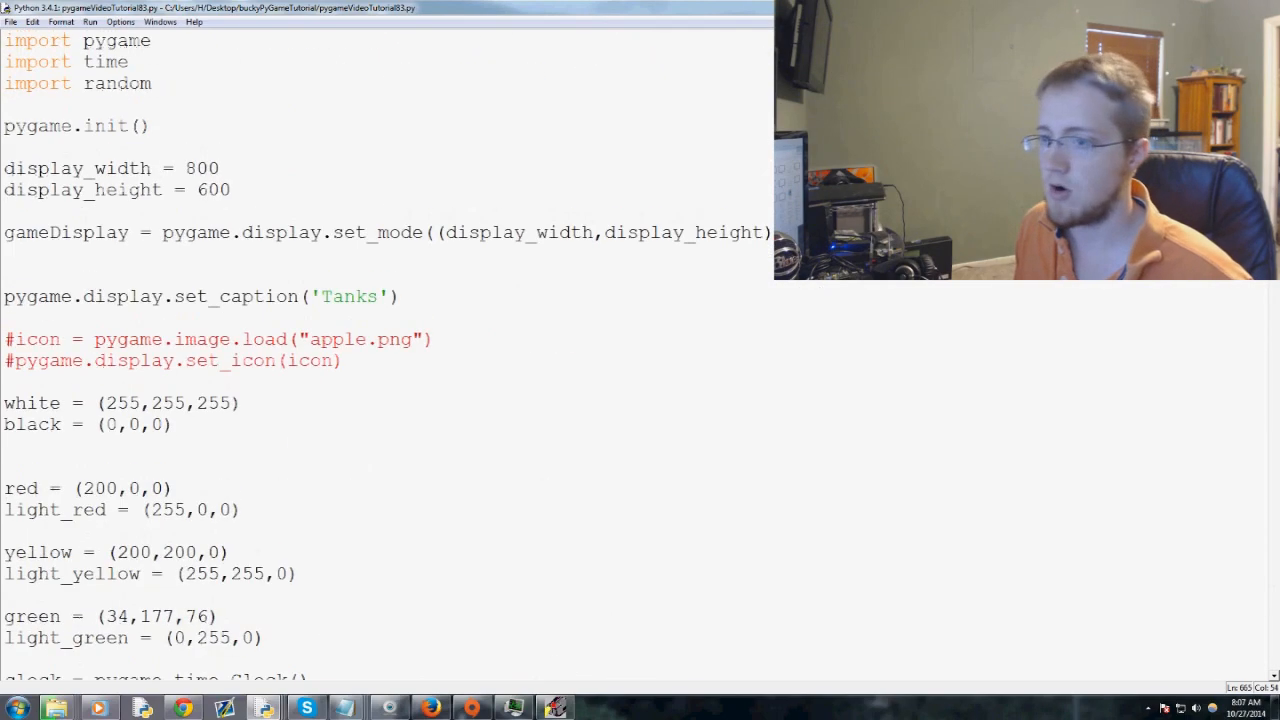
{"action": "scroll", "scroll_direction": "down", "scroll_amount": 3}
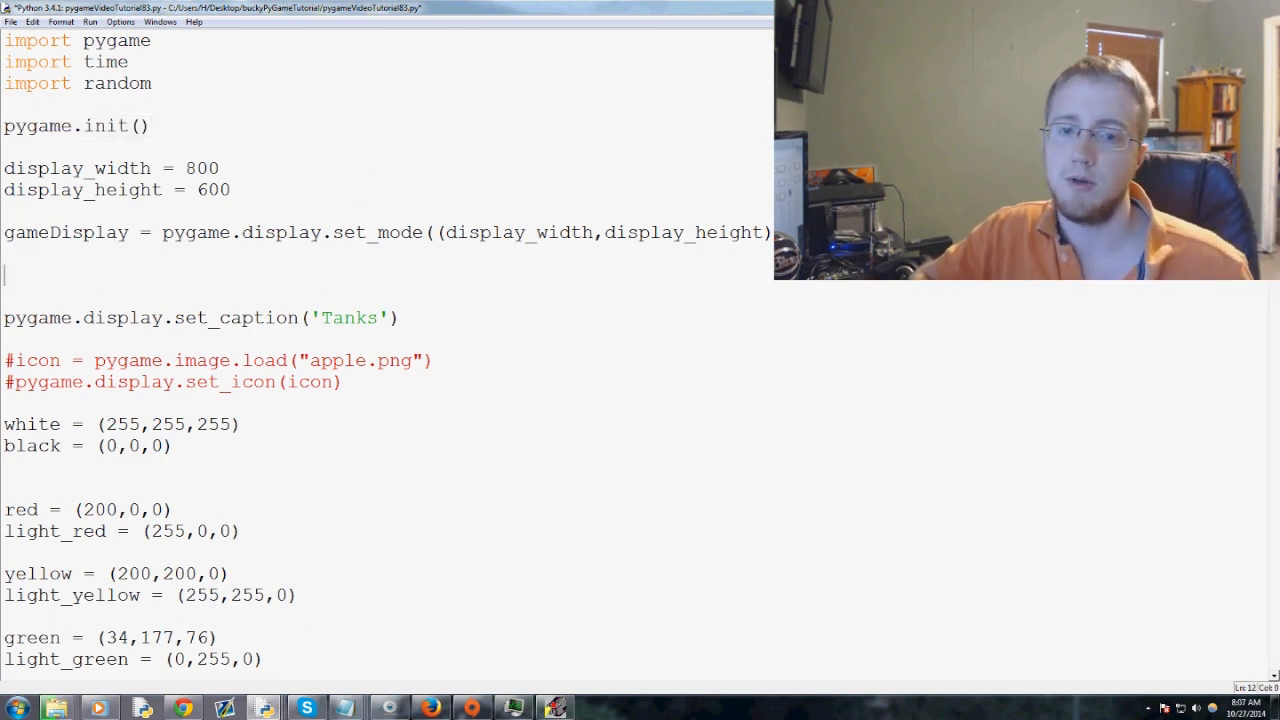
Step: Define fire_sound = pygame.mixer.Sound("boom.wav")
{"action": "type", "text": "fire"}
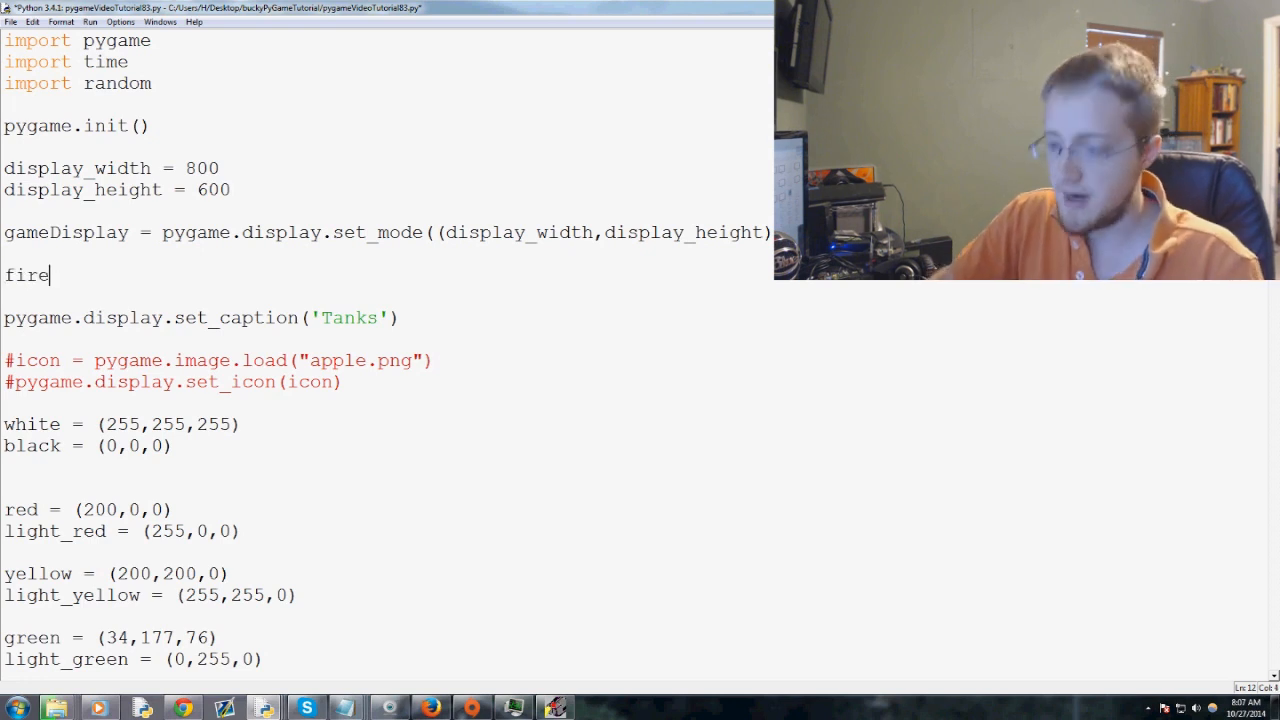
{"action": "type", "text": "_sound ="}
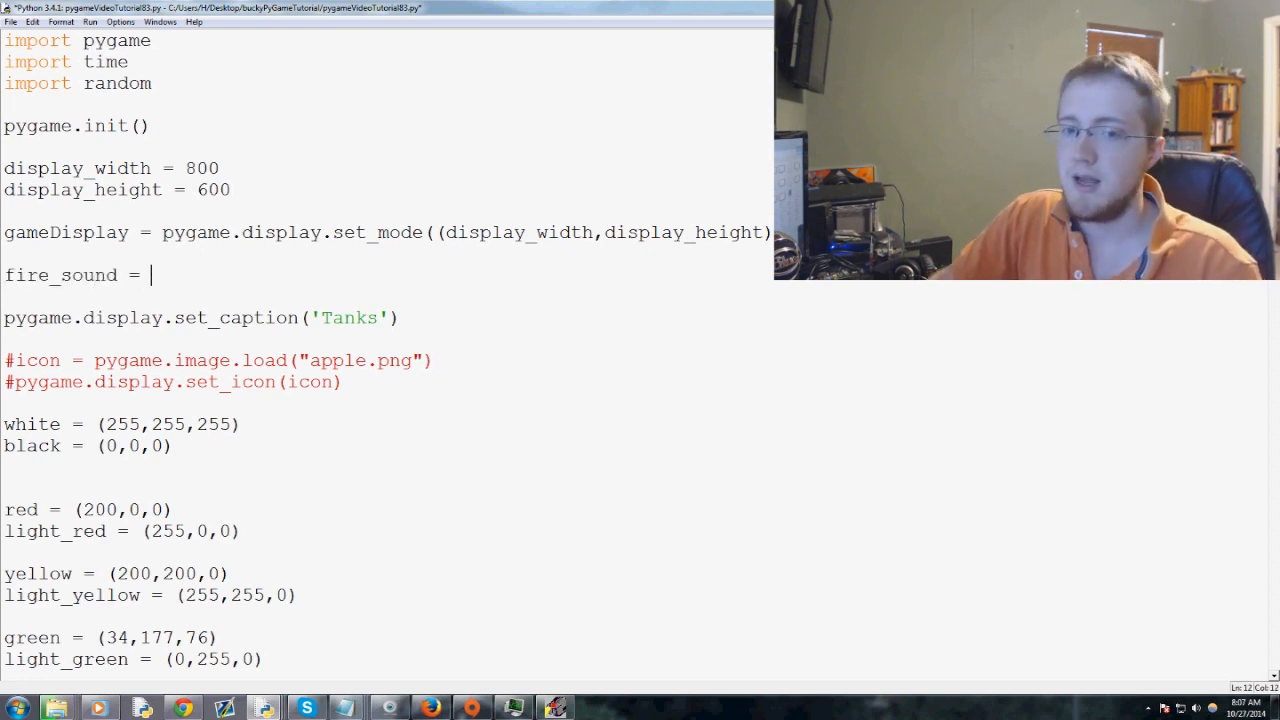
{"action": "type", "text": "pygame."}
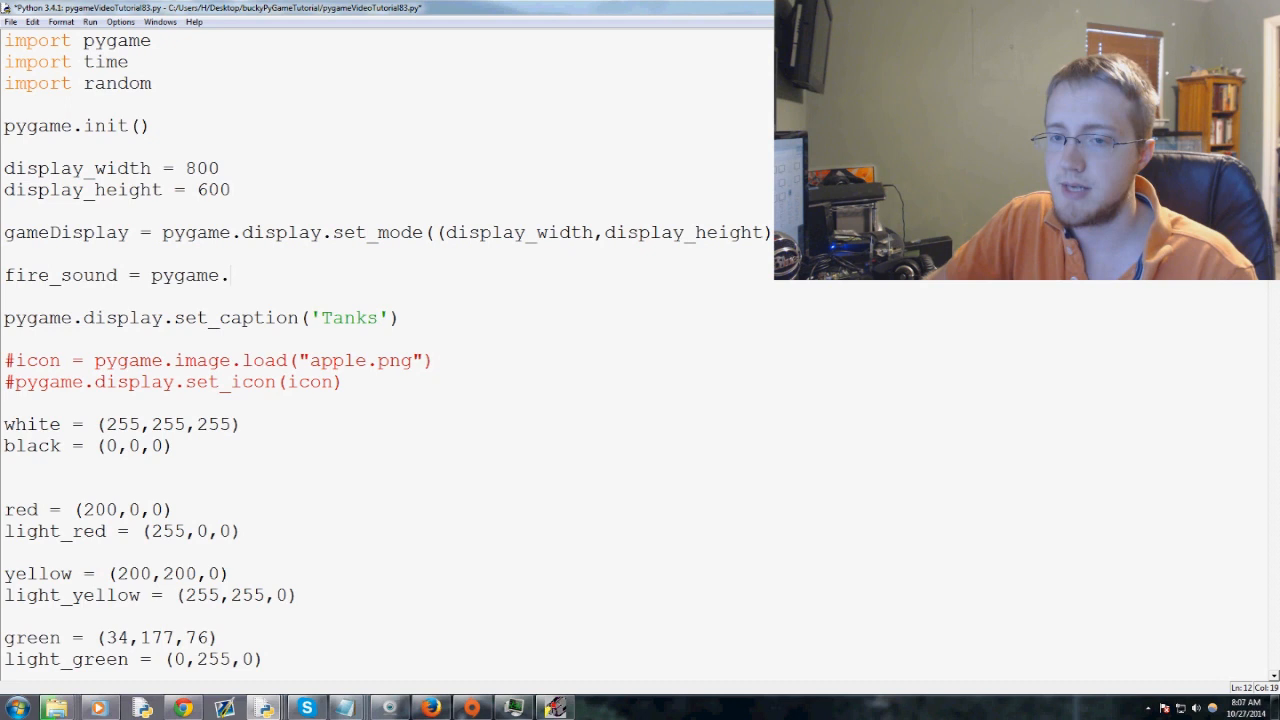
{"action": "type", "text": "mixer."}
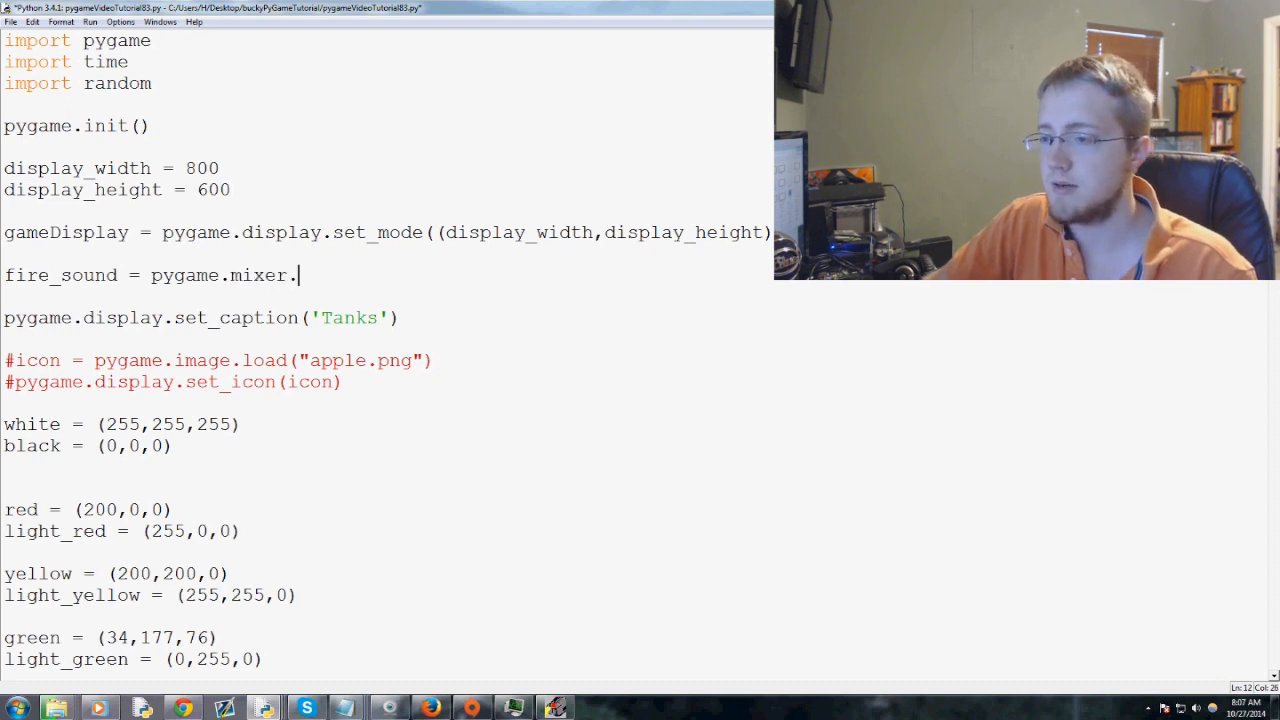
{"action": "type", "text": "Sound()"}
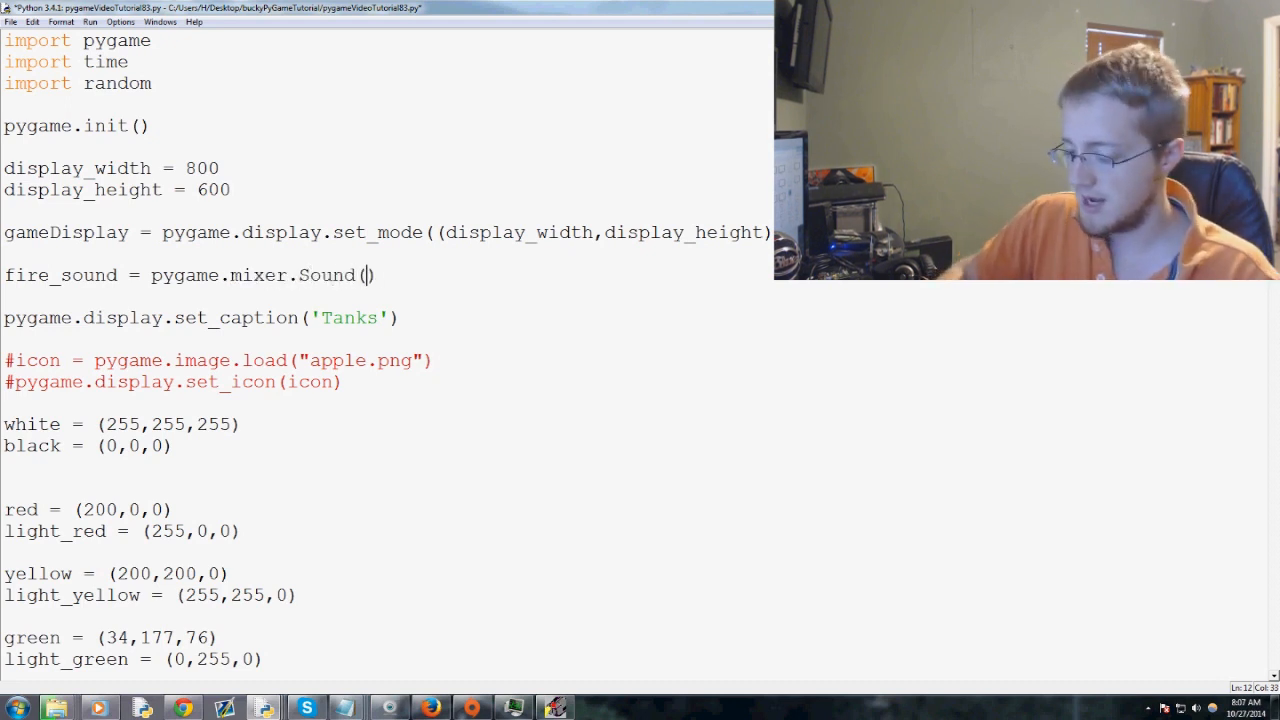
{"action": "type", "text": "\"boom\""}
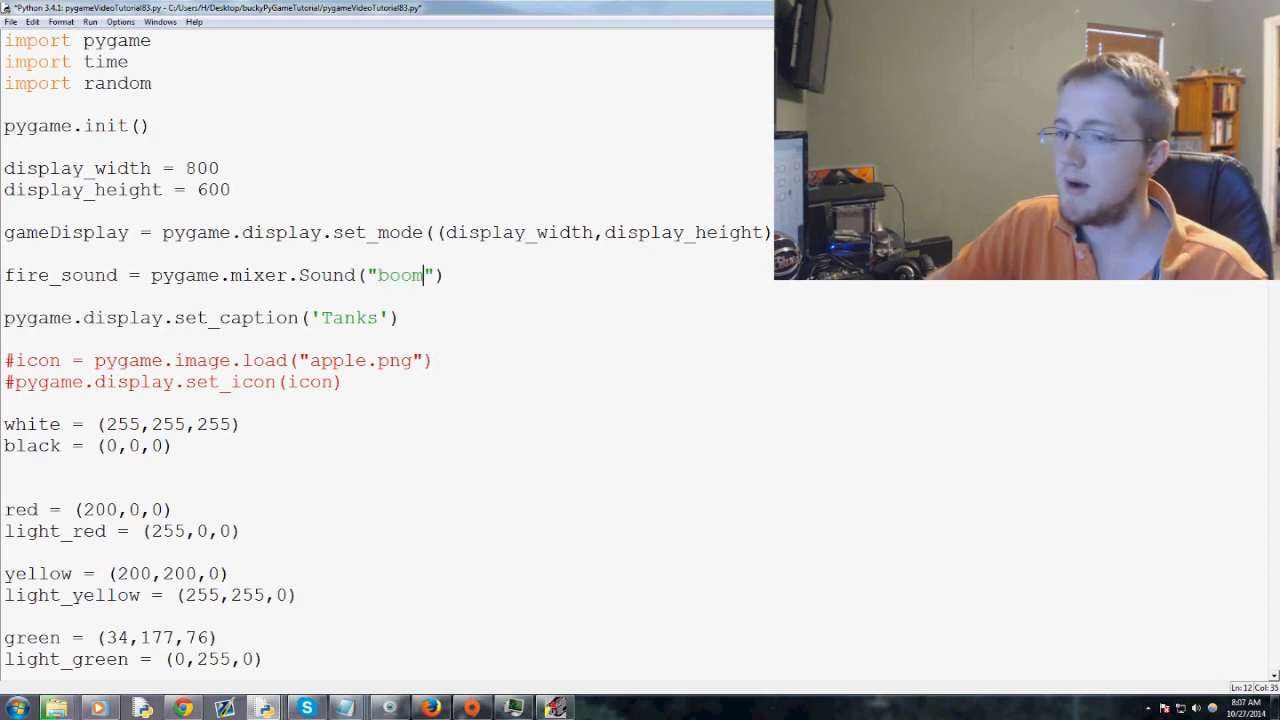
{"action": "type", "text": ".wav"}
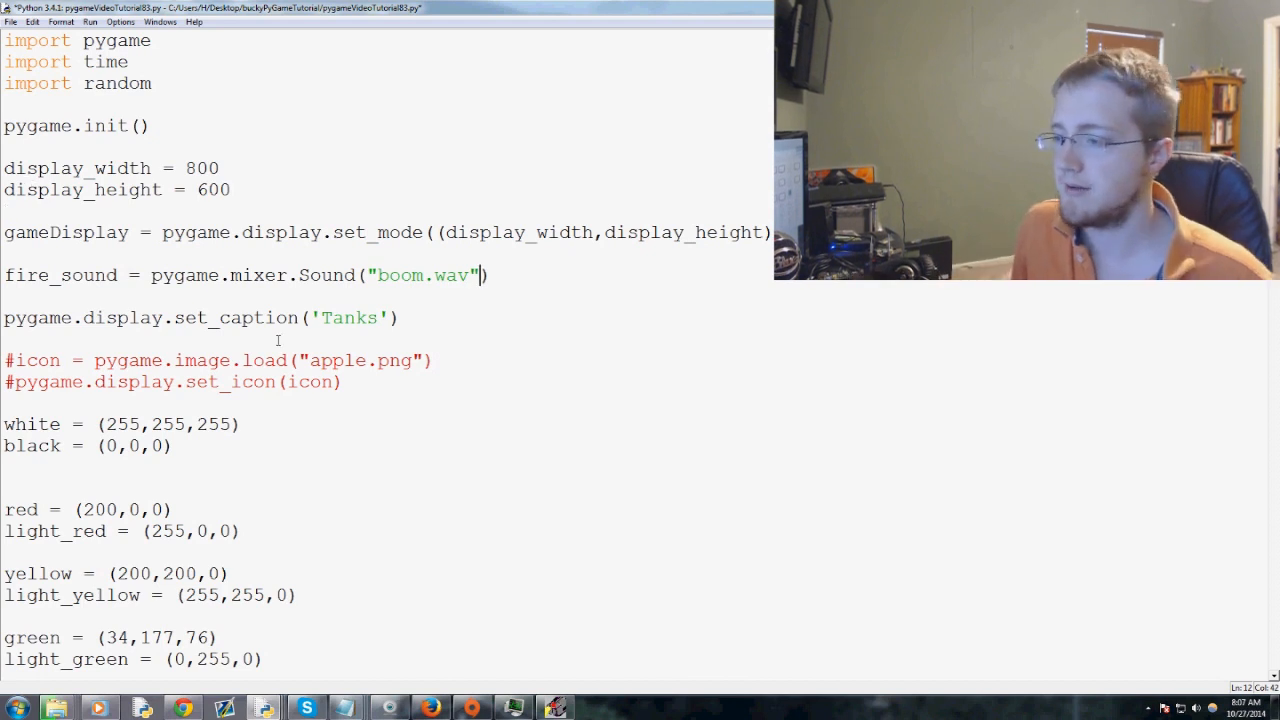
Step: On the next line, define explosion_sound = pygame.mixer.Sound("explosion.wav")
{"action": "key", "text": "Return"}
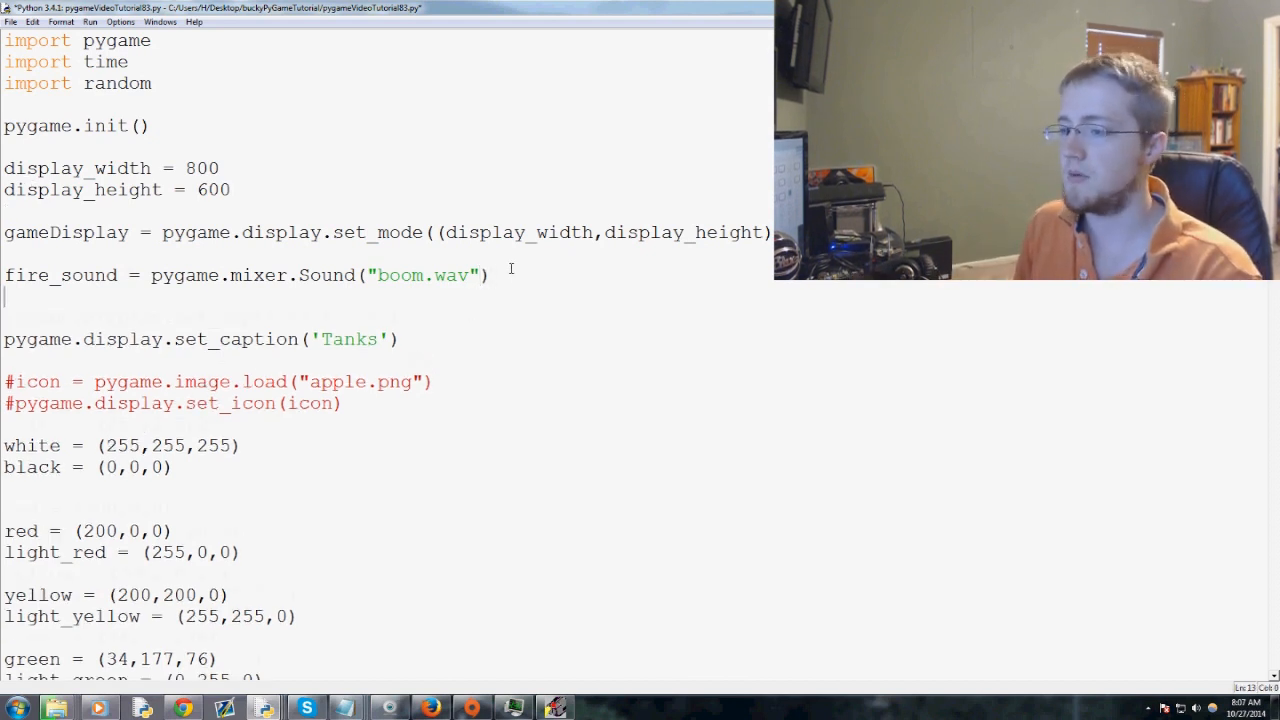
{"action": "type", "text": "explosi"}
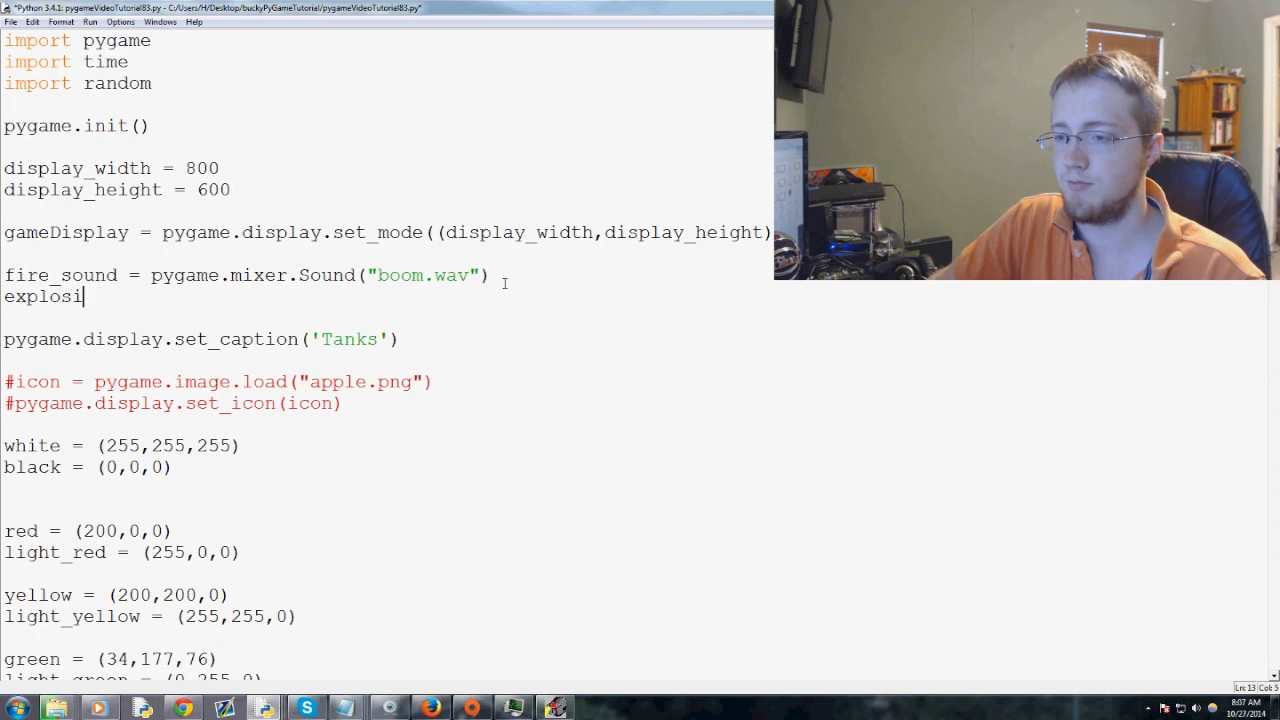
{"action": "type", "text": "on_sound"}
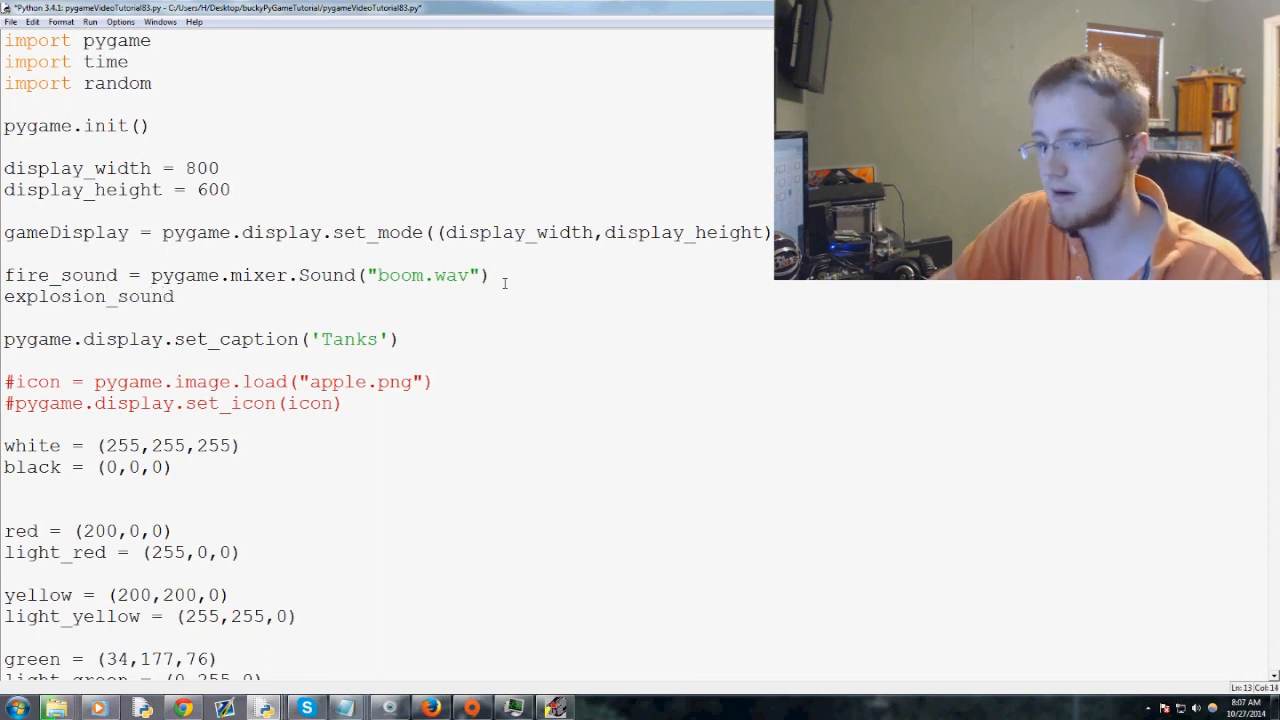
{"action": "type", "text": "= py"}
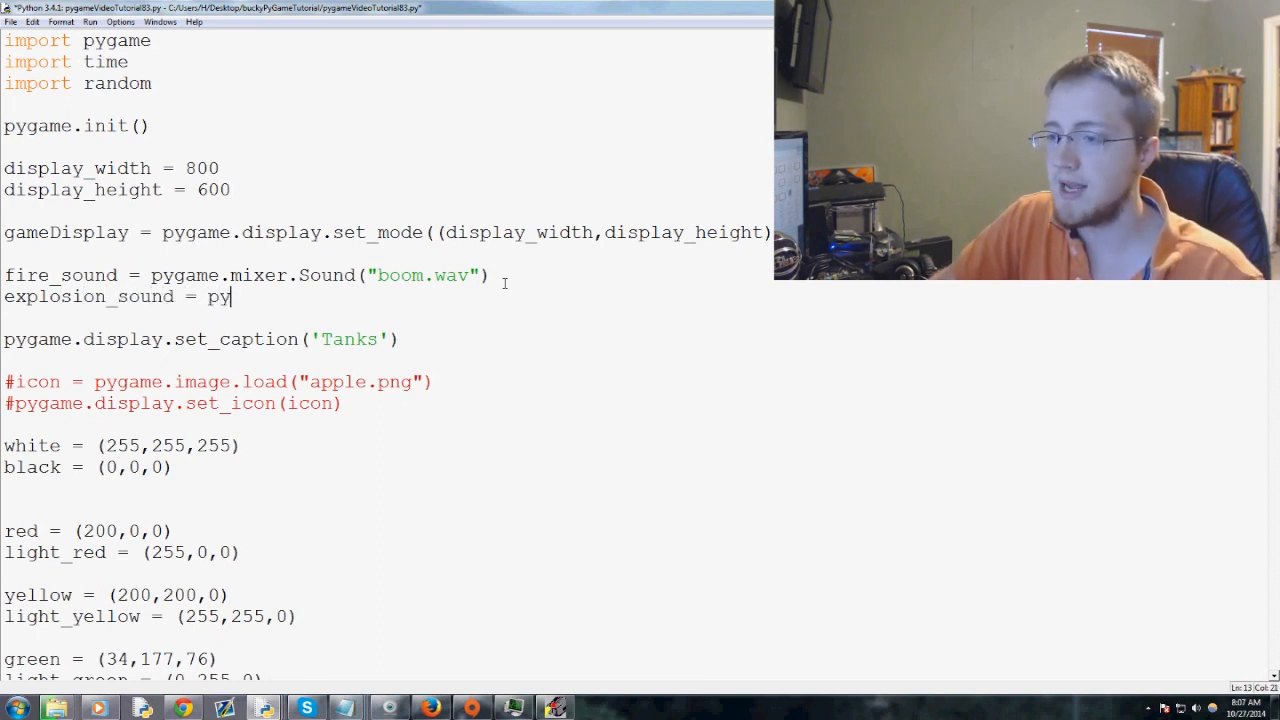
{"action": "type", "text": "game.mixer."}
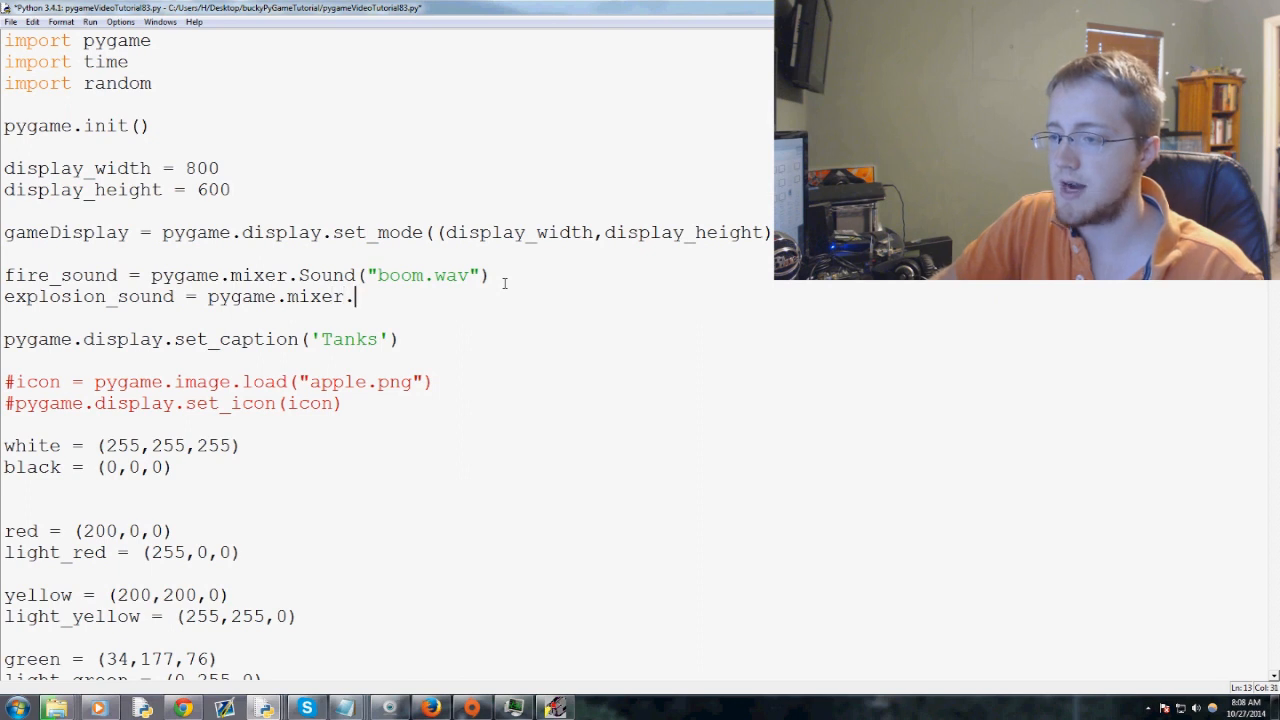
{"action": "type", "text": "Sound(\"\")"}
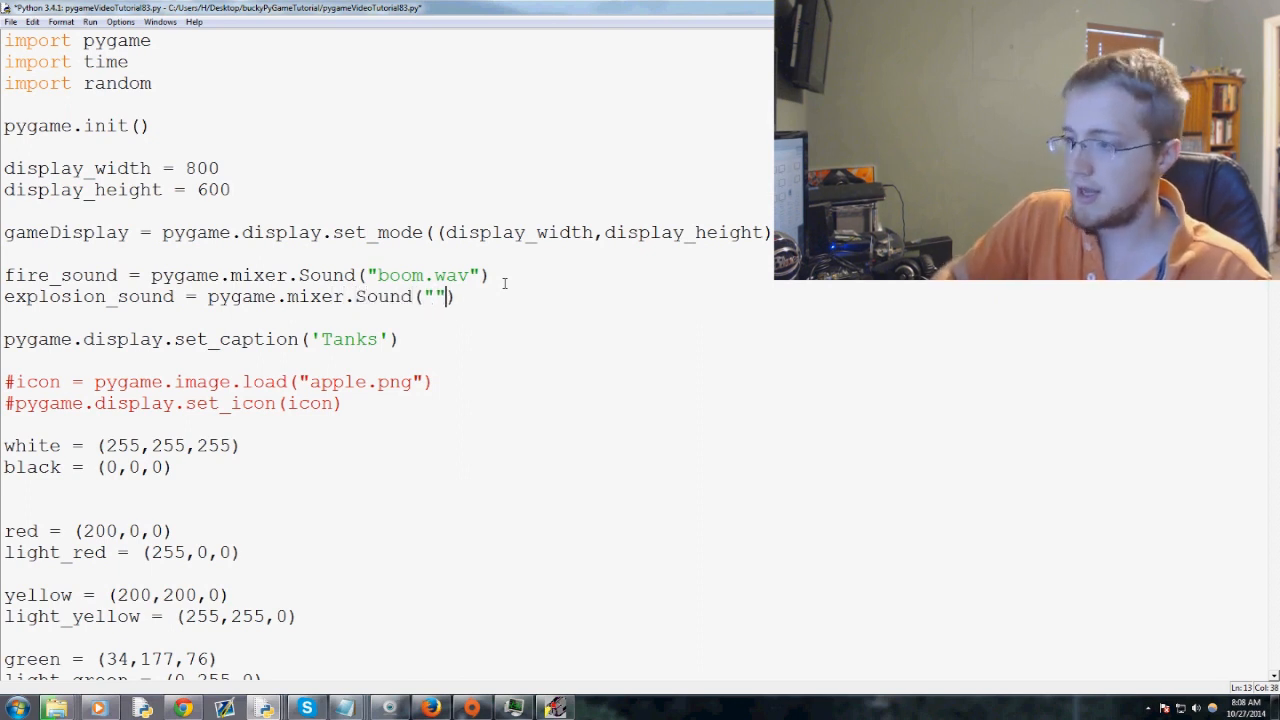
{"action": "type", "text": "explosion"}
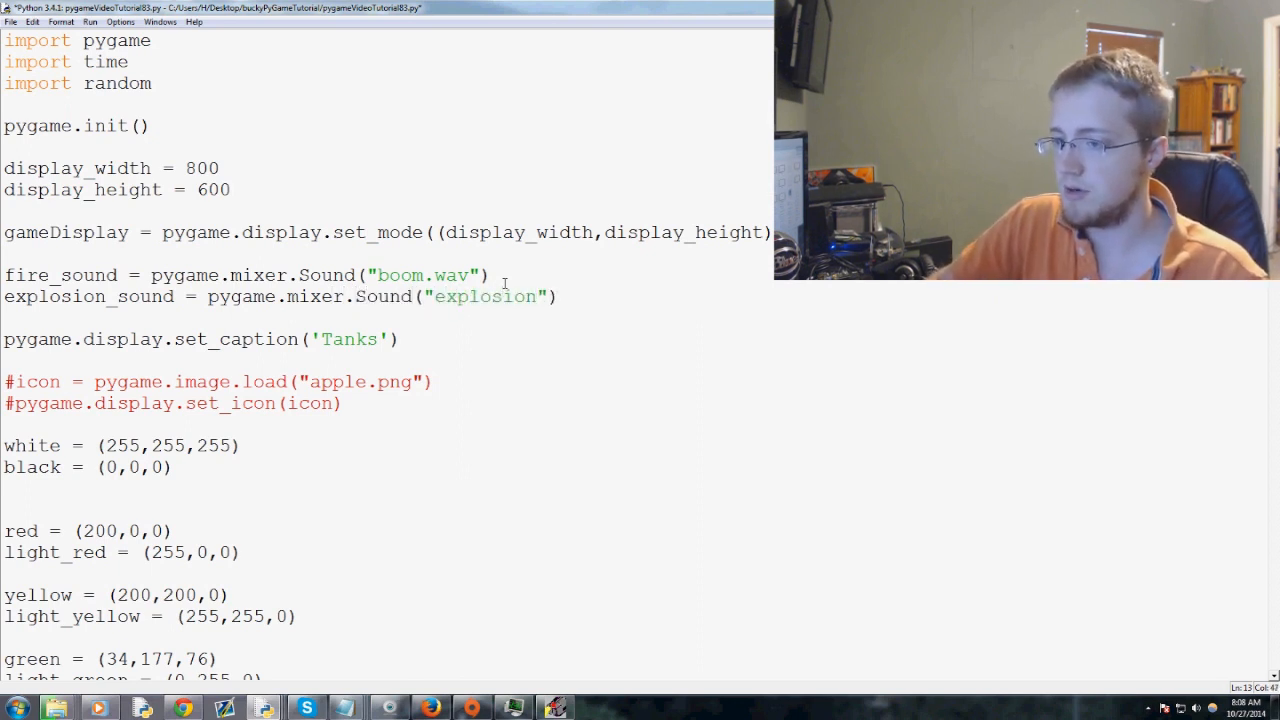
{"action": "type", "text": "."}
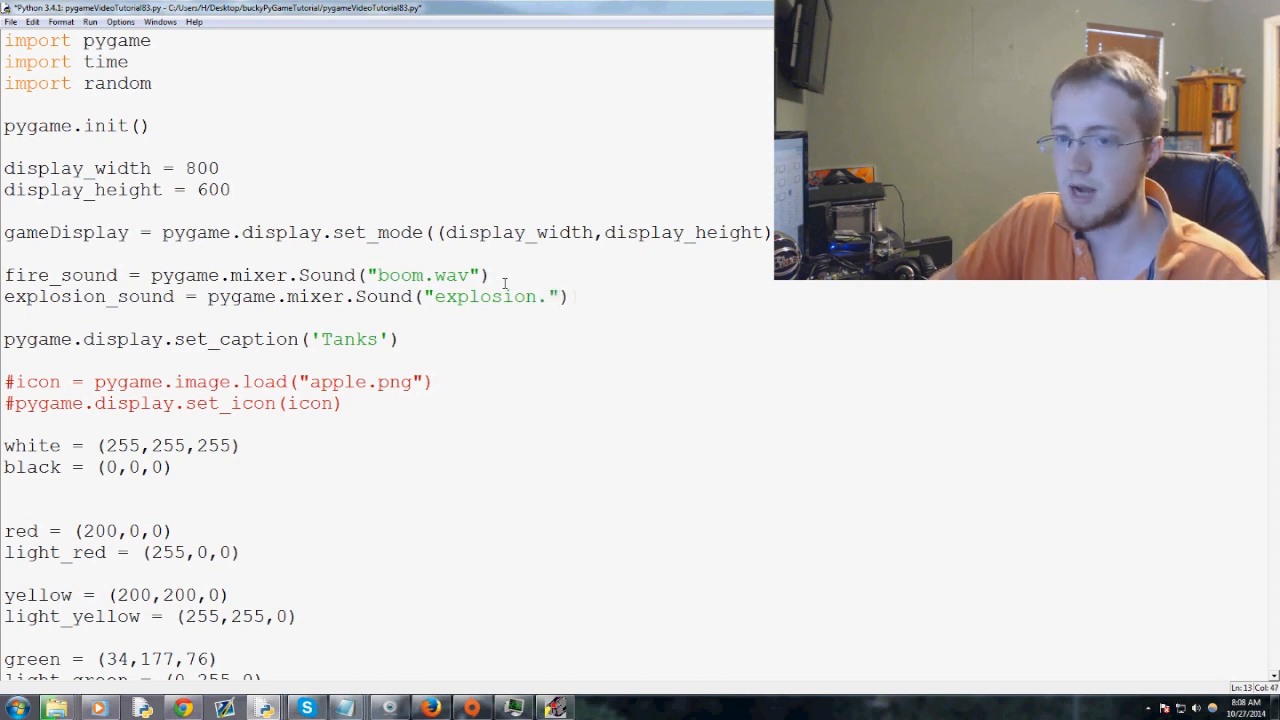
{"action": "type", "text": "wav"}
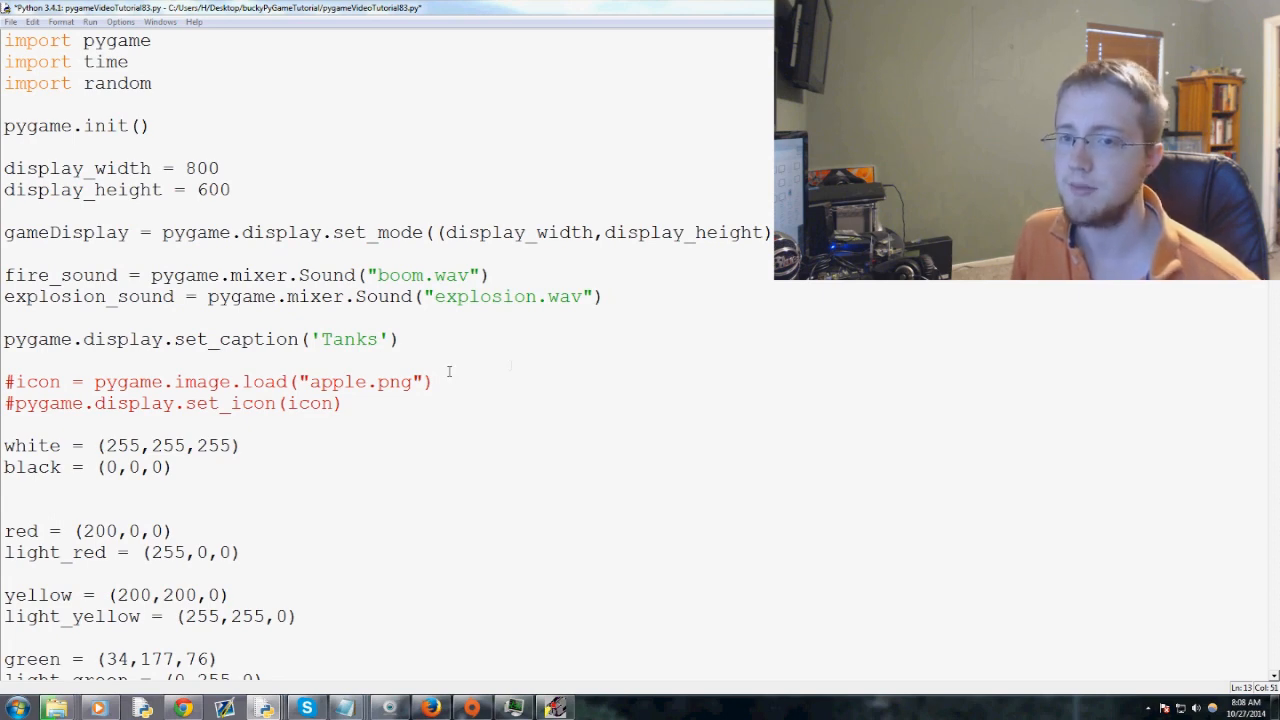
Step: Look over the event loop and place the cursor in the K_SPACE handler's blank line
{"action": "scroll", "scroll_direction": "down", "scroll_amount": 3}
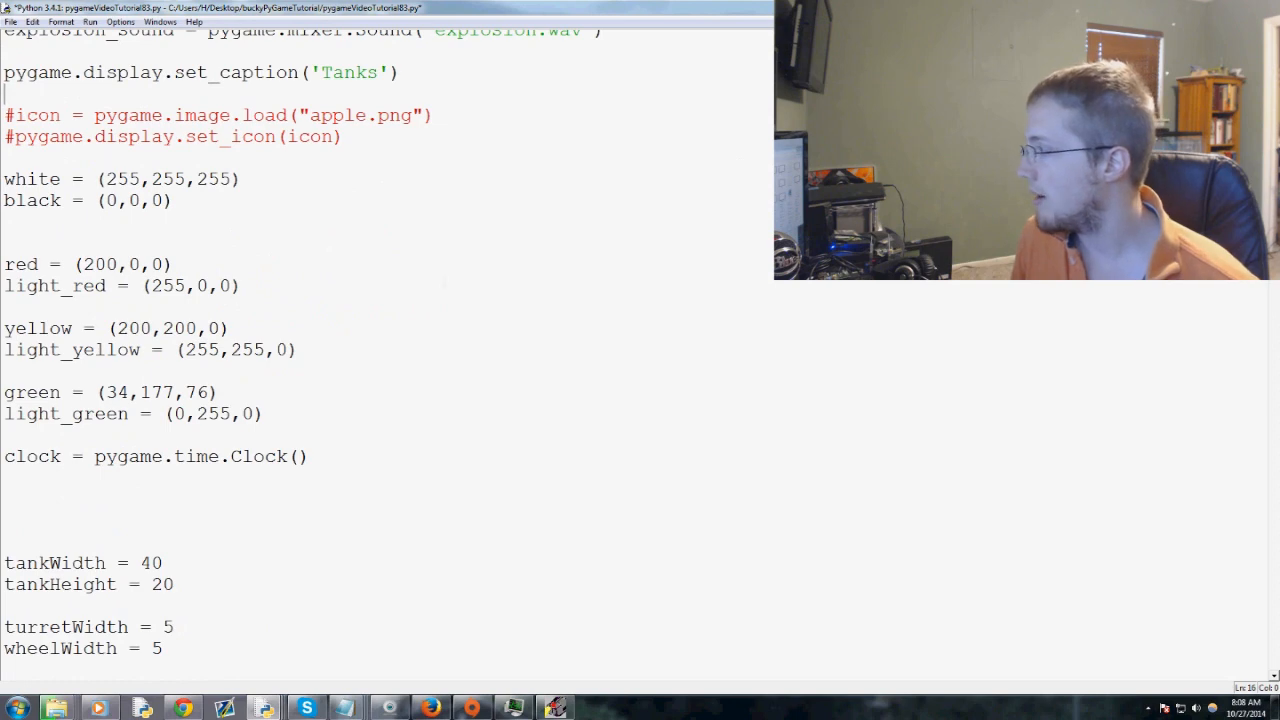
{"action": "scroll", "scroll_direction": "up", "scroll_amount": 3}
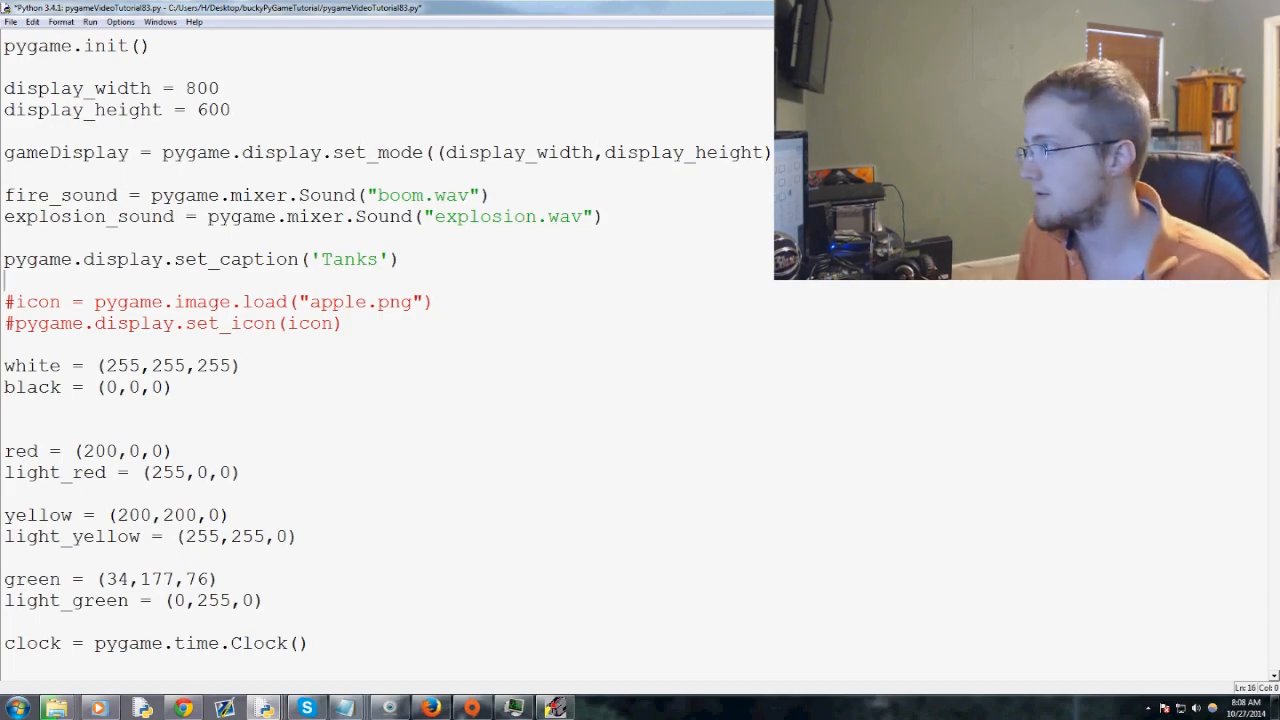
{"action": "scroll", "scroll_direction": "down", "scroll_amount": 3}
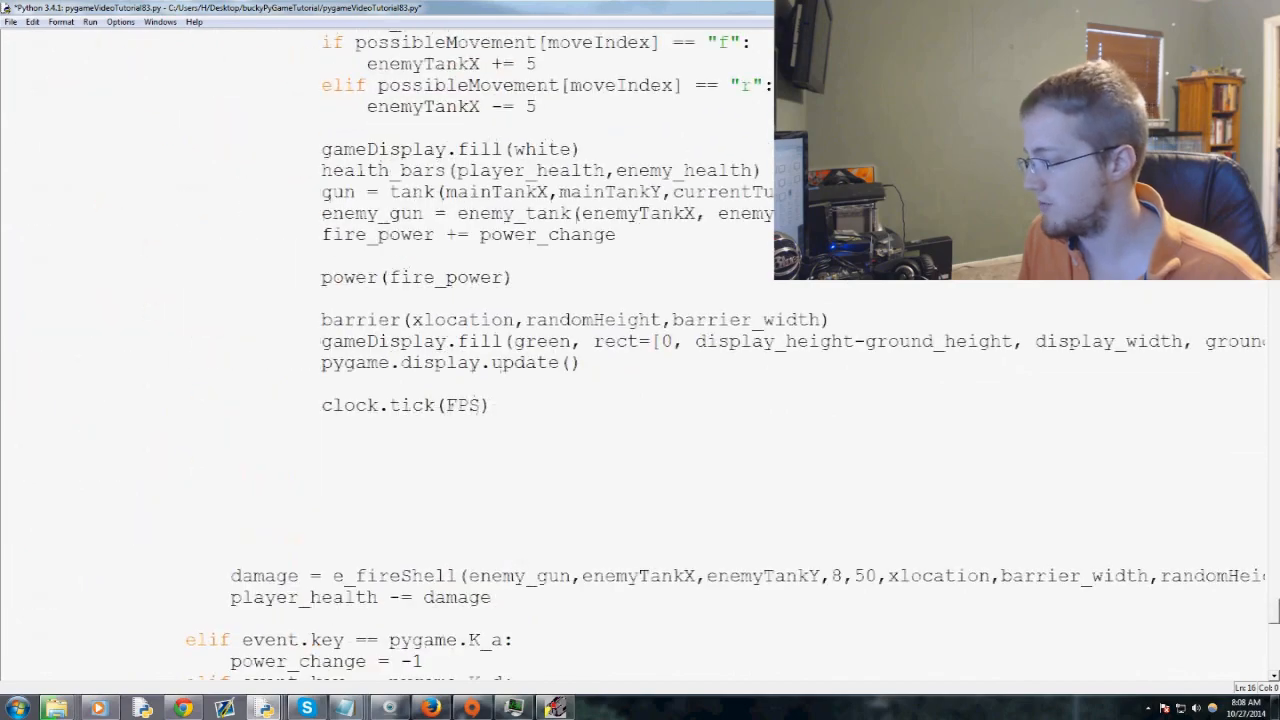
{"action": "scroll", "scroll_direction": "up", "scroll_amount": 3}
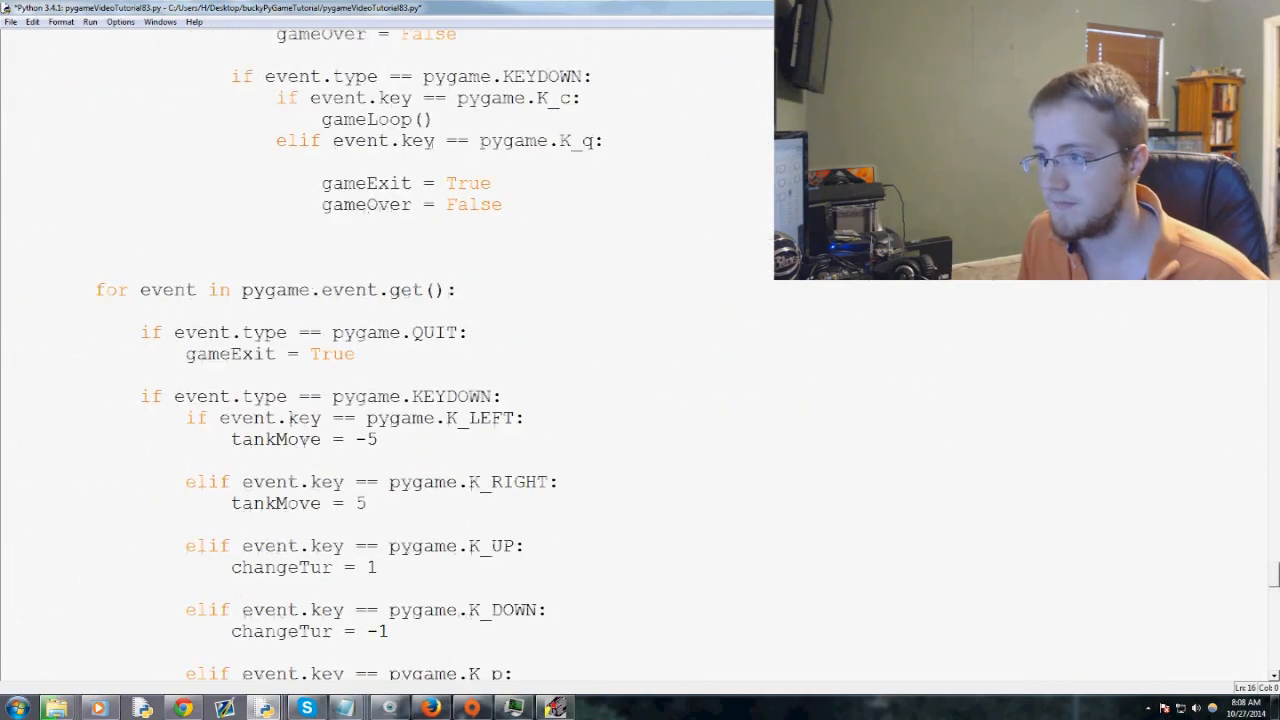
{"action": "scroll", "scroll_direction": "down", "scroll_amount": 3}
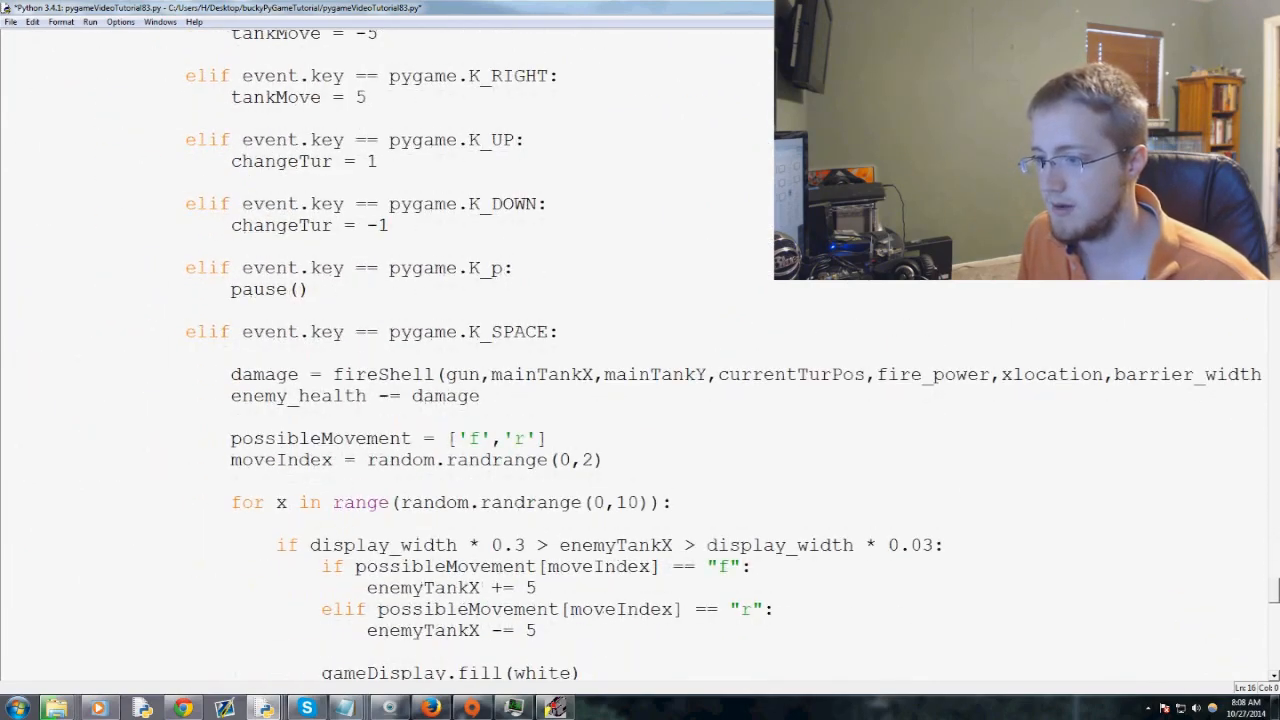
{"action": "left_click", "coordinate": [560, 332]}
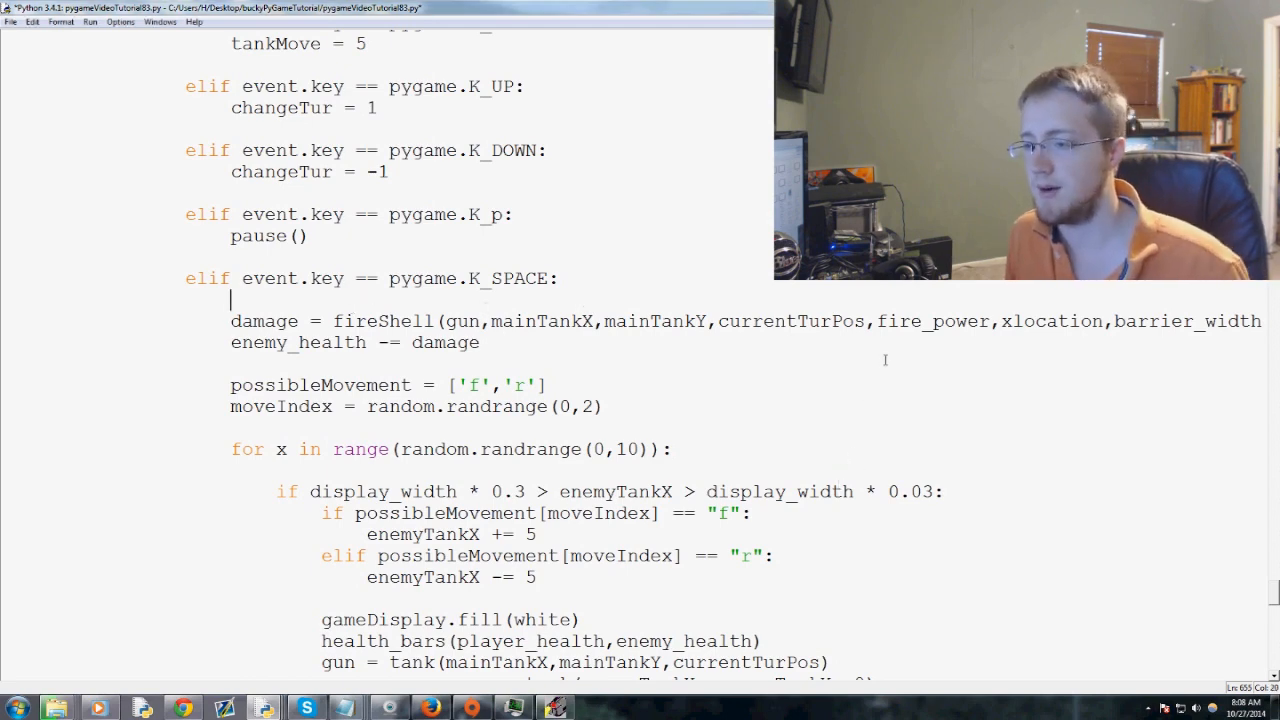
Step: Scroll up to the fireShell function definition
{"action": "scroll", "scroll_direction": "down", "scroll_amount": 3}
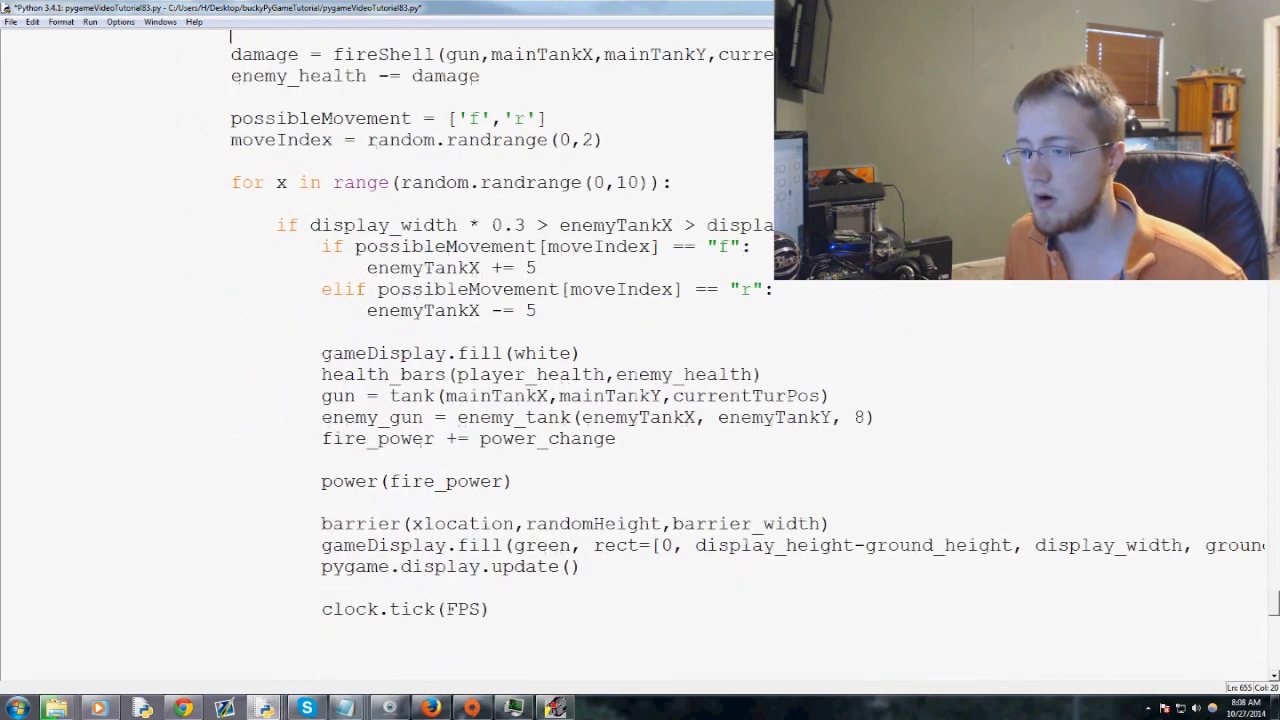
{"action": "scroll", "scroll_direction": "up", "scroll_amount": 3}
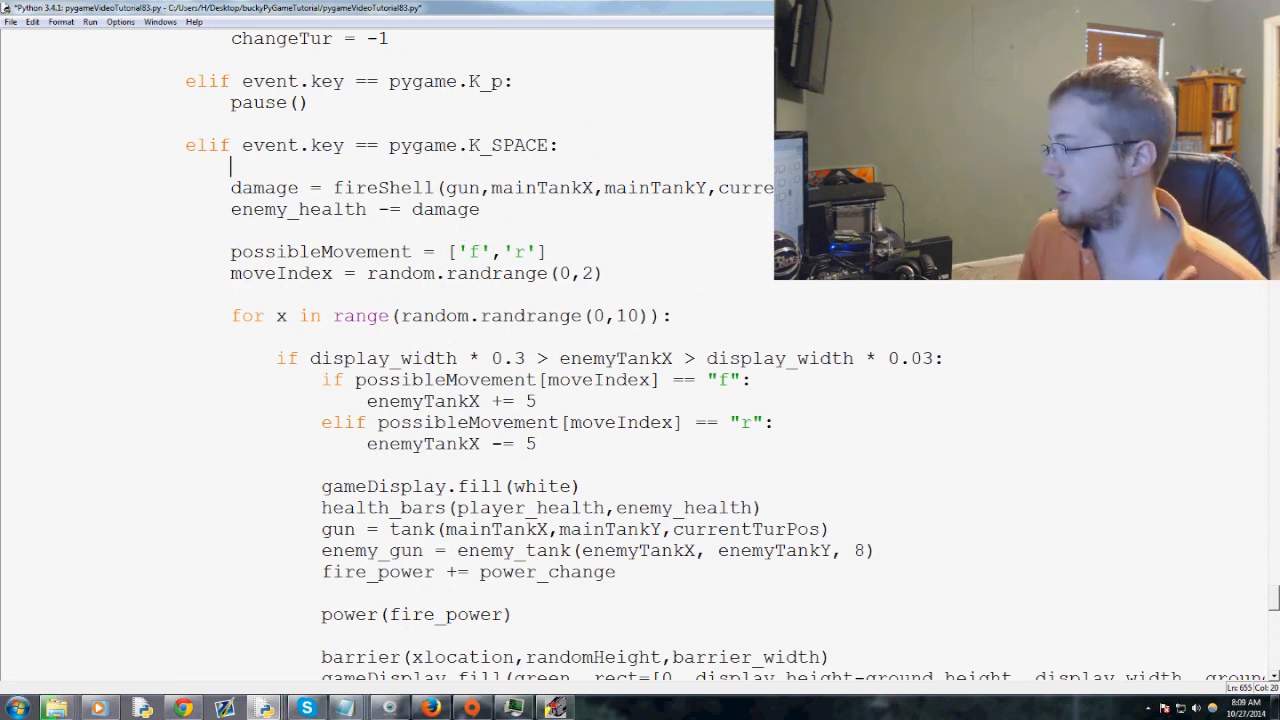
{"action": "scroll", "scroll_direction": "up", "scroll_amount": 3}
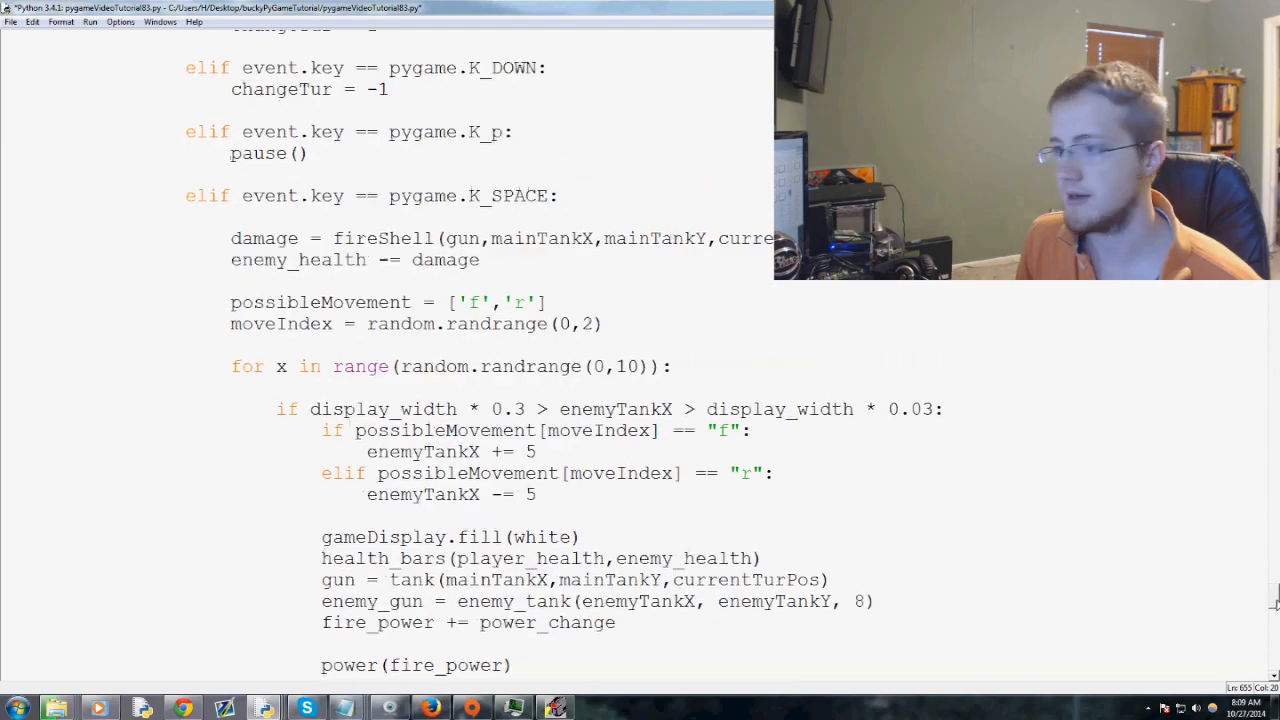
{"action": "scroll", "scroll_direction": "up", "scroll_amount": 3}
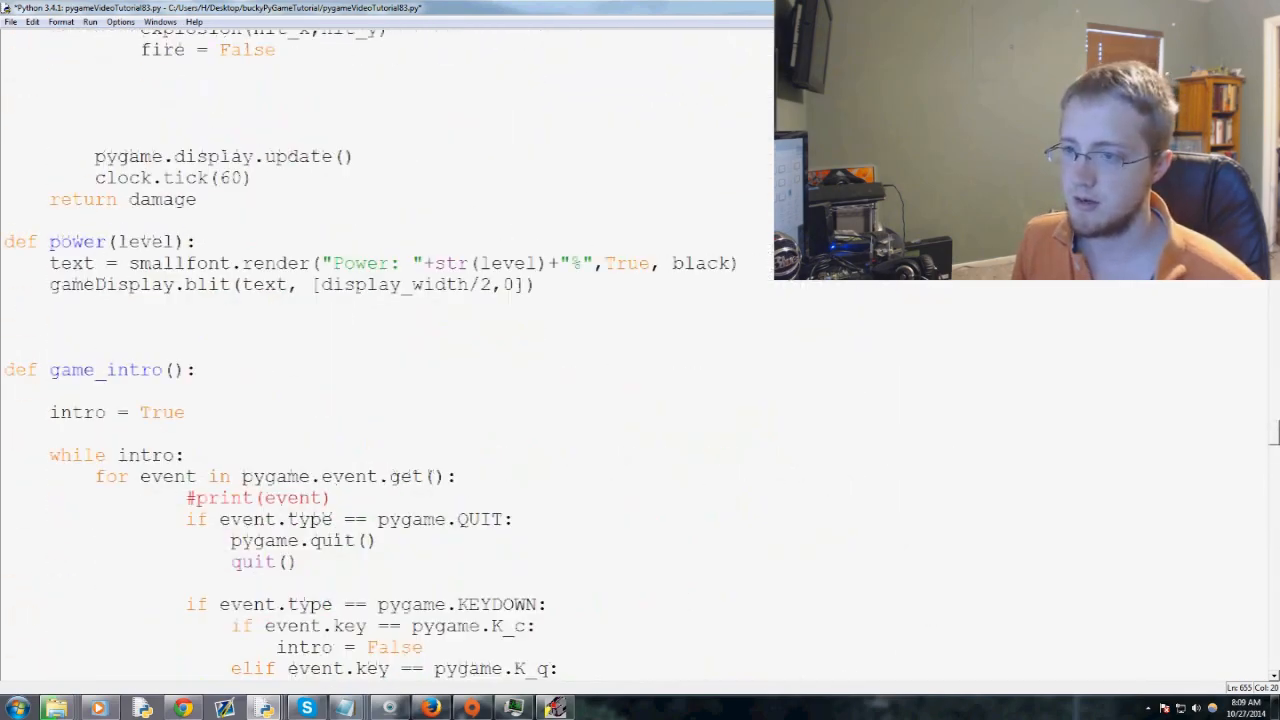
{"action": "scroll", "scroll_direction": "up", "scroll_amount": 3}
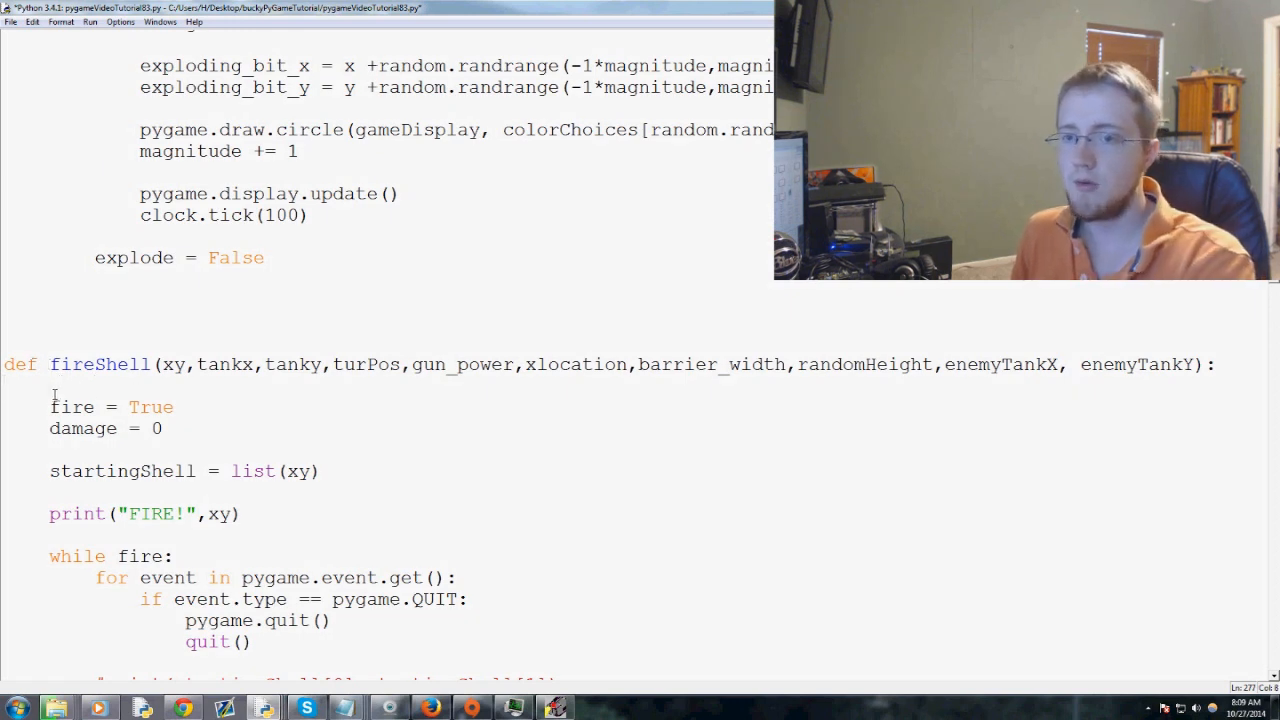
Step: Start fireShell with pygame.mixer.Sound.play(fire_sound) and scroll down toward e_fireShell
{"action": "type", "text": "pygame.mixer"}
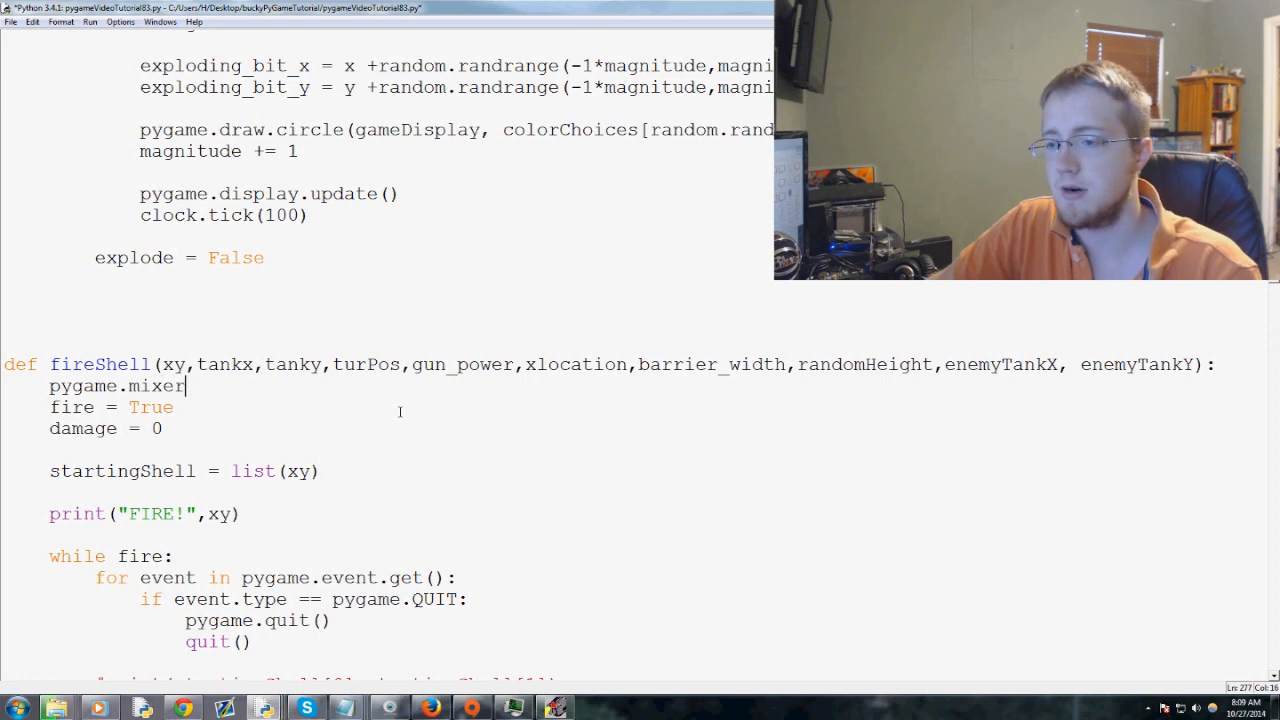
{"action": "type", "text": ".sound"}
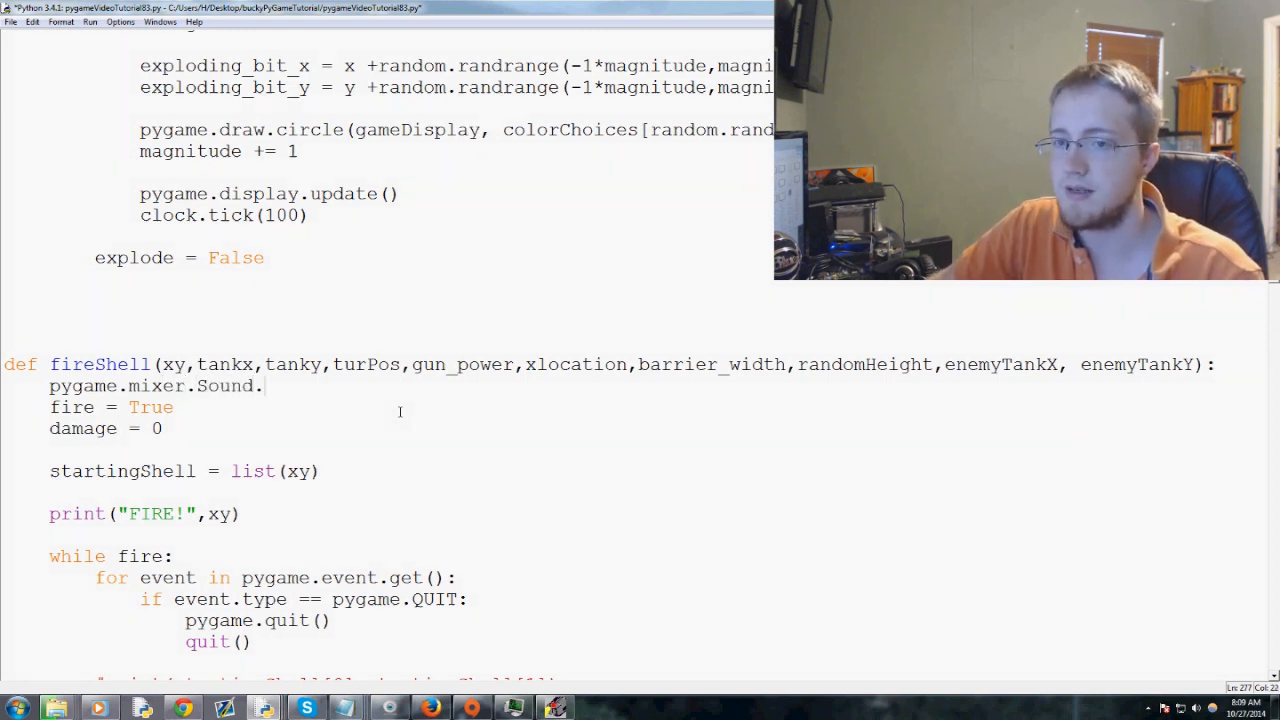
{"action": "type", "text": ".play()"}
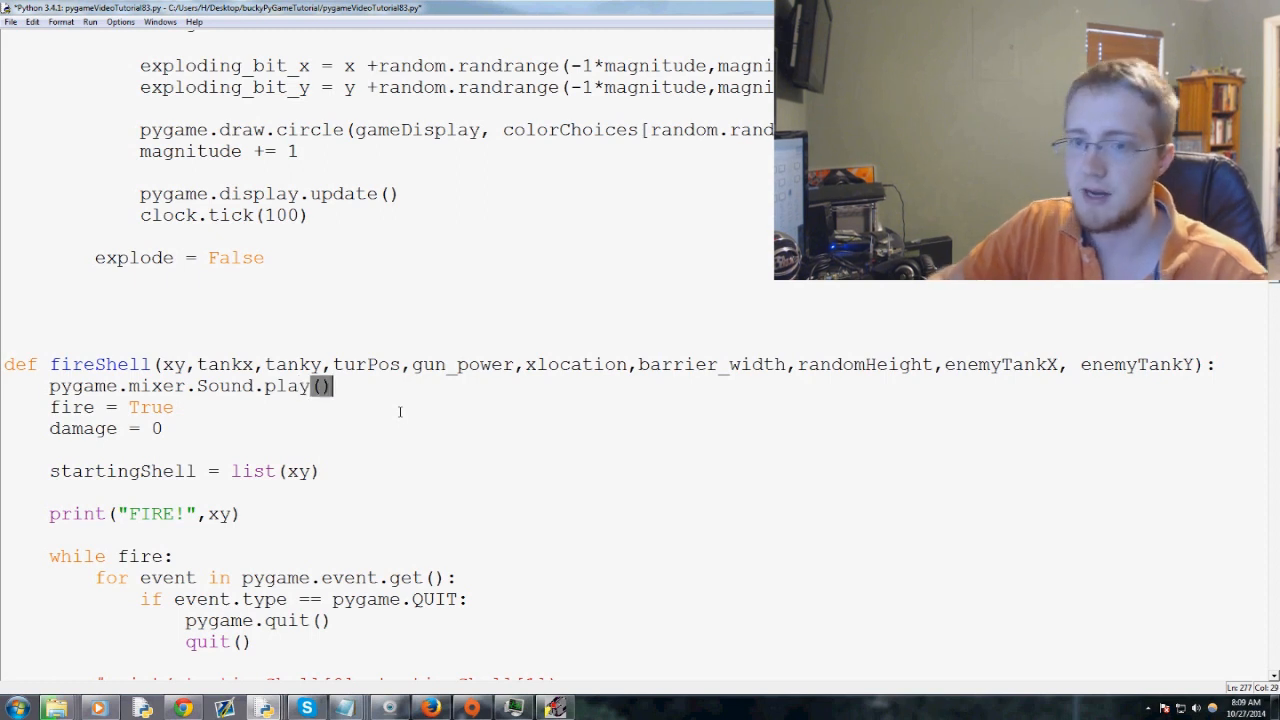
{"action": "type", "text": "fire_s"}
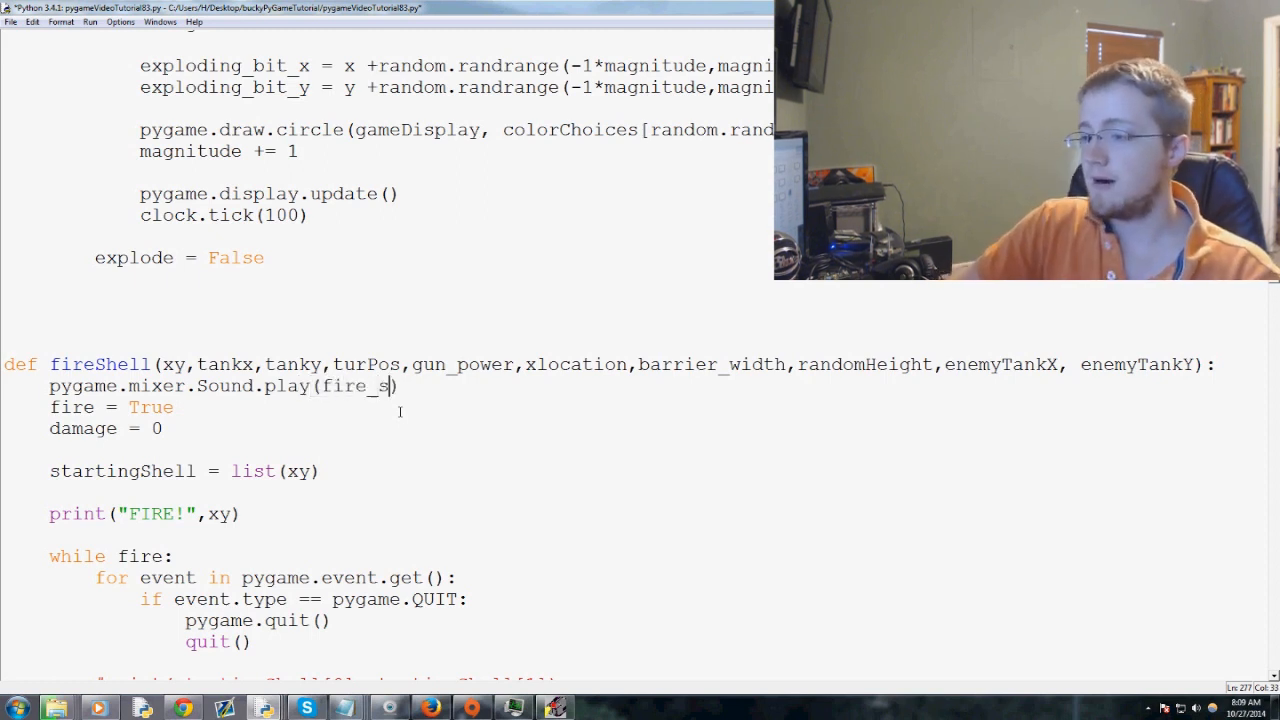
{"action": "type", "text": "ound"}
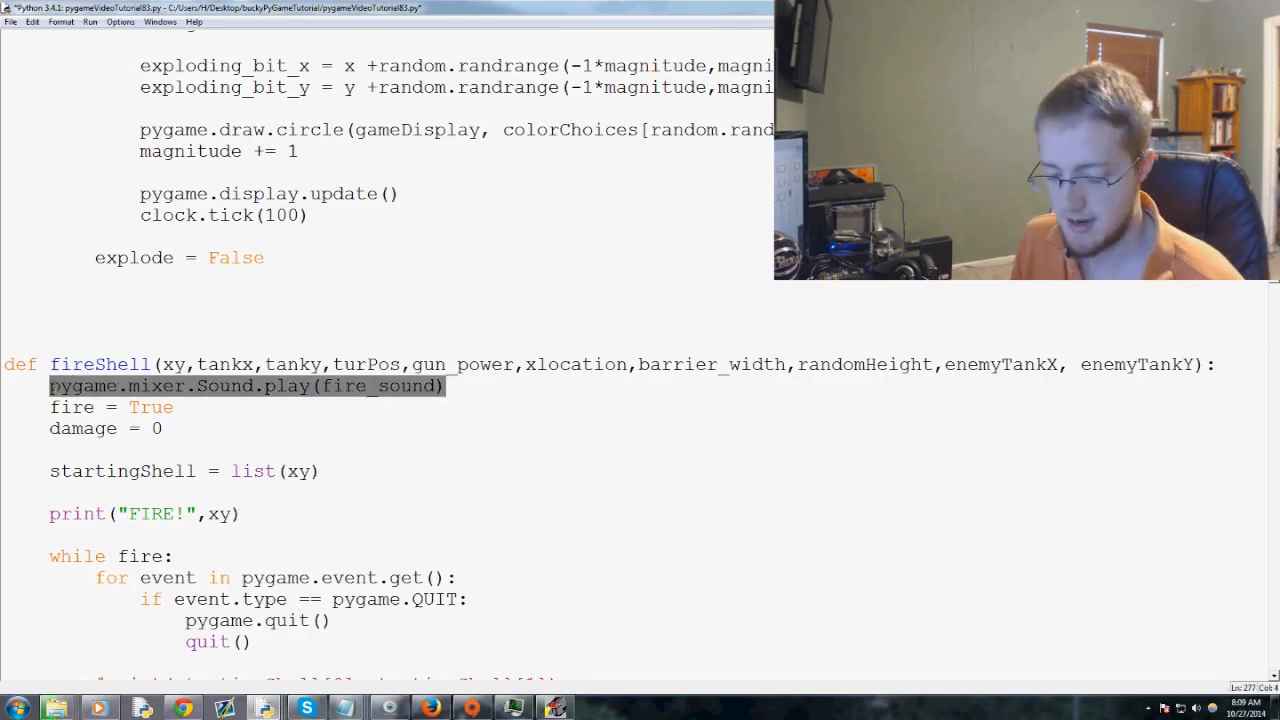
{"action": "scroll", "scroll_direction": "down", "scroll_amount": 3}
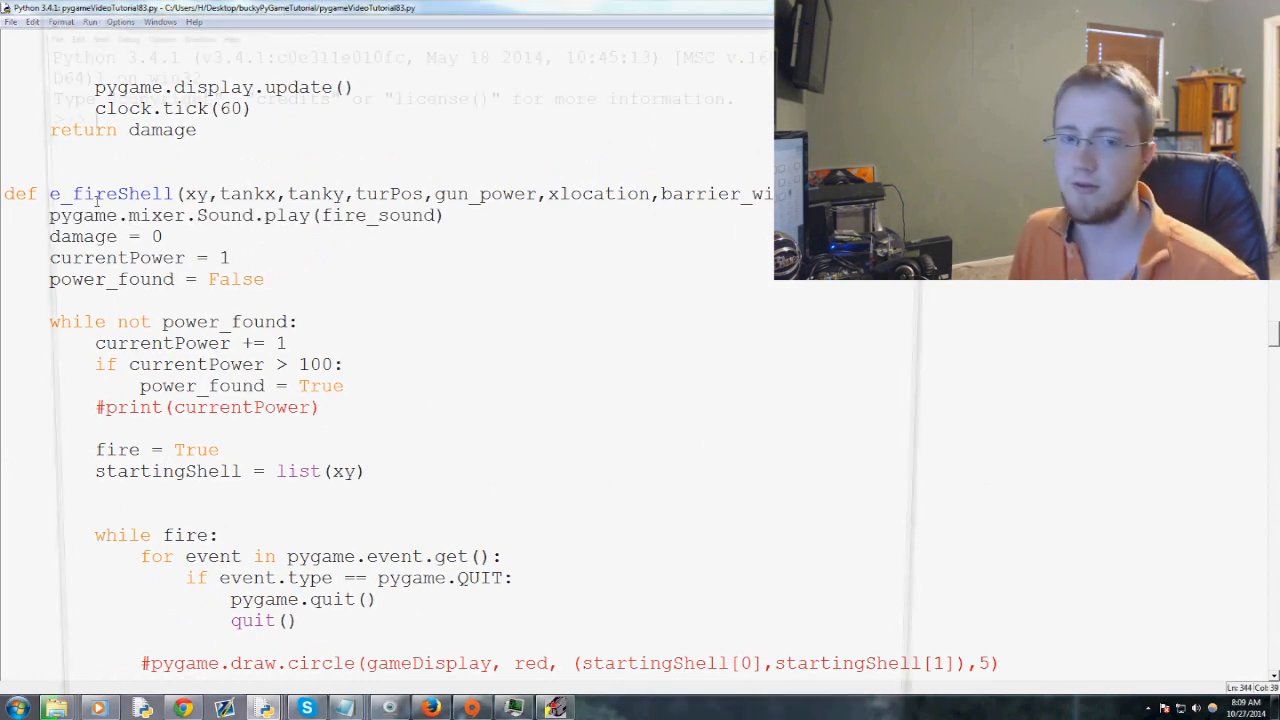
Step: Run the tank game with F5 and focus the Tanks window to test firing
{"action": "key", "text": "F5"}
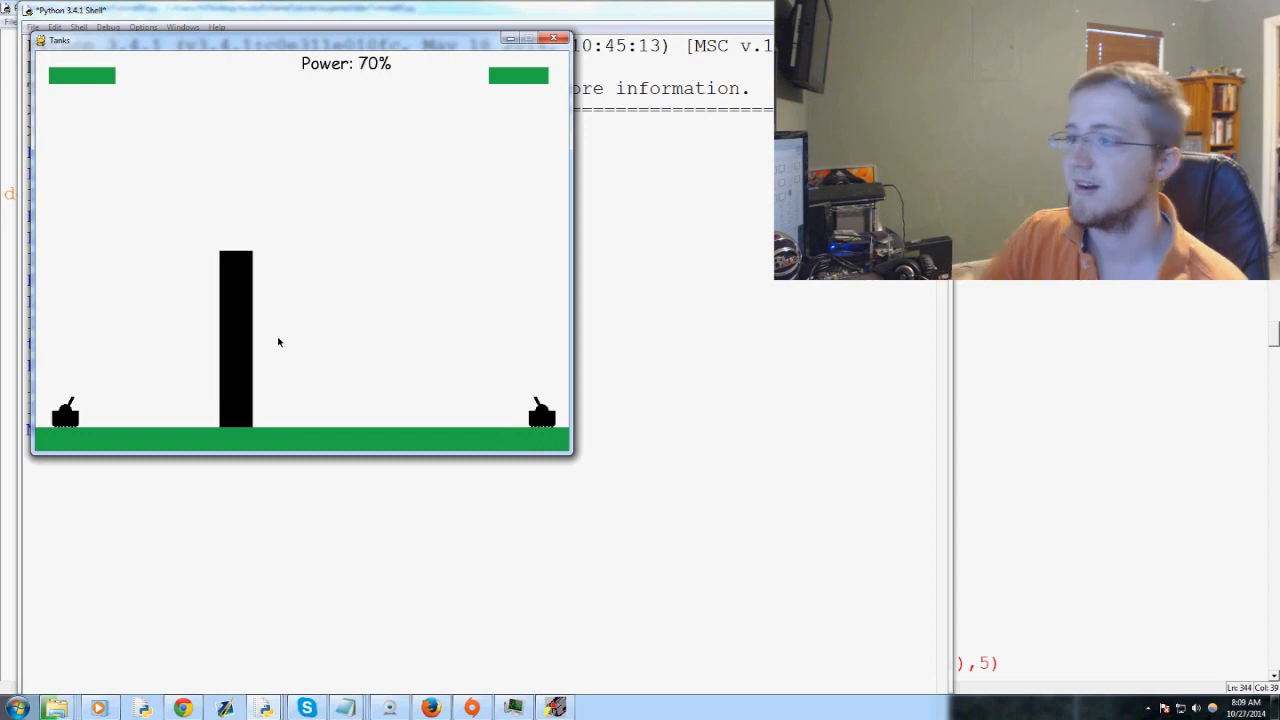
{"action": "left_click", "coordinate": [553, 38]}
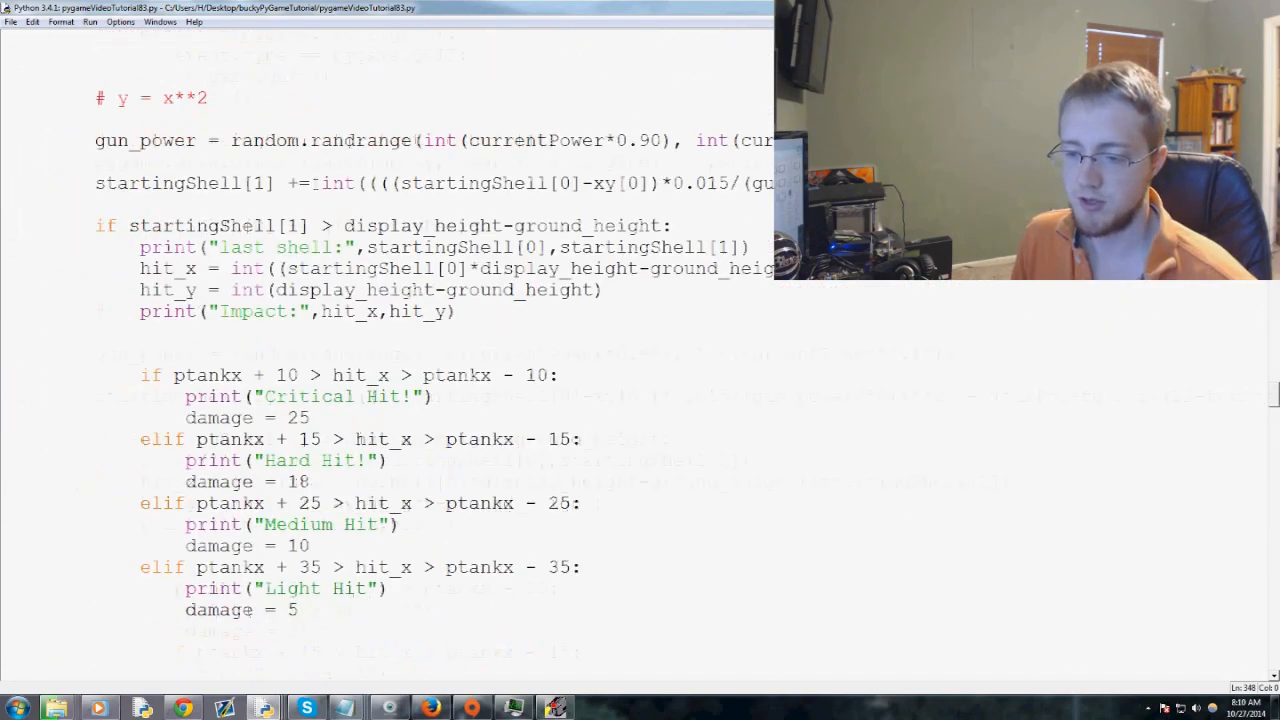
Step: Begin the explosion function with a pygame.mixer.Sound.play(explosion_s call
{"action": "scroll", "scroll_direction": "down", "scroll_amount": 3}
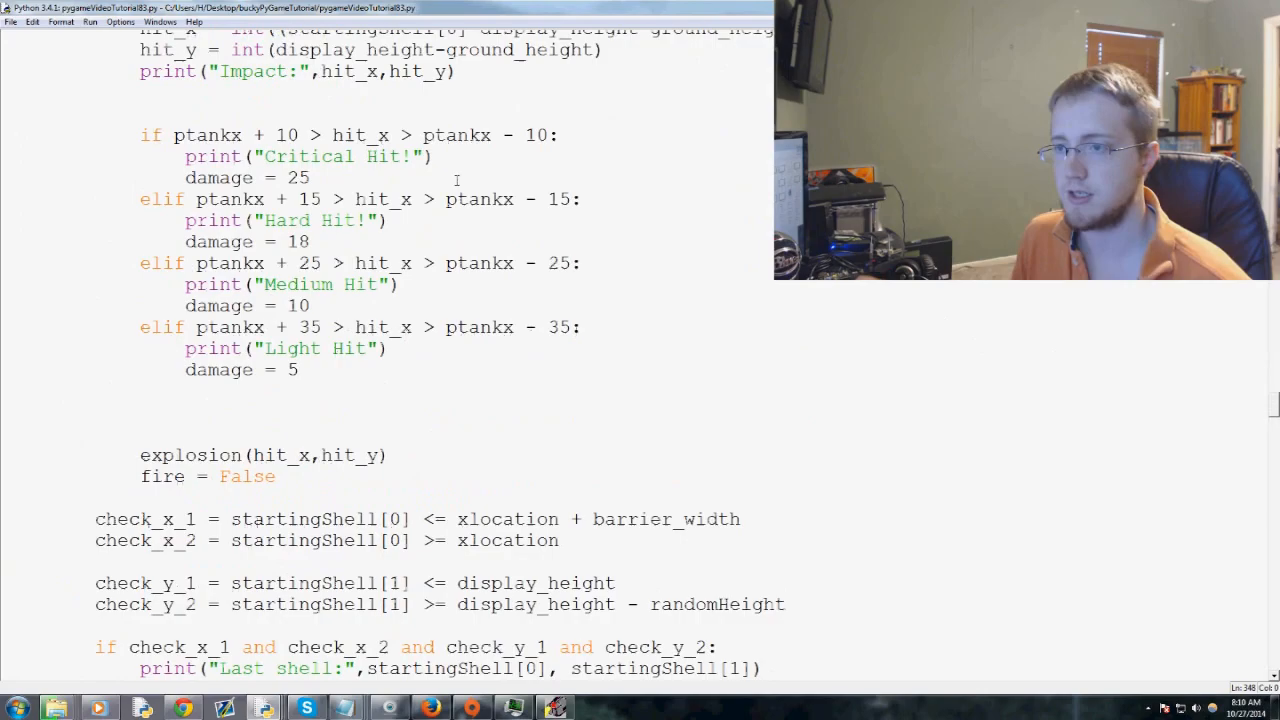
{"action": "scroll", "scroll_direction": "up", "scroll_amount": 3}
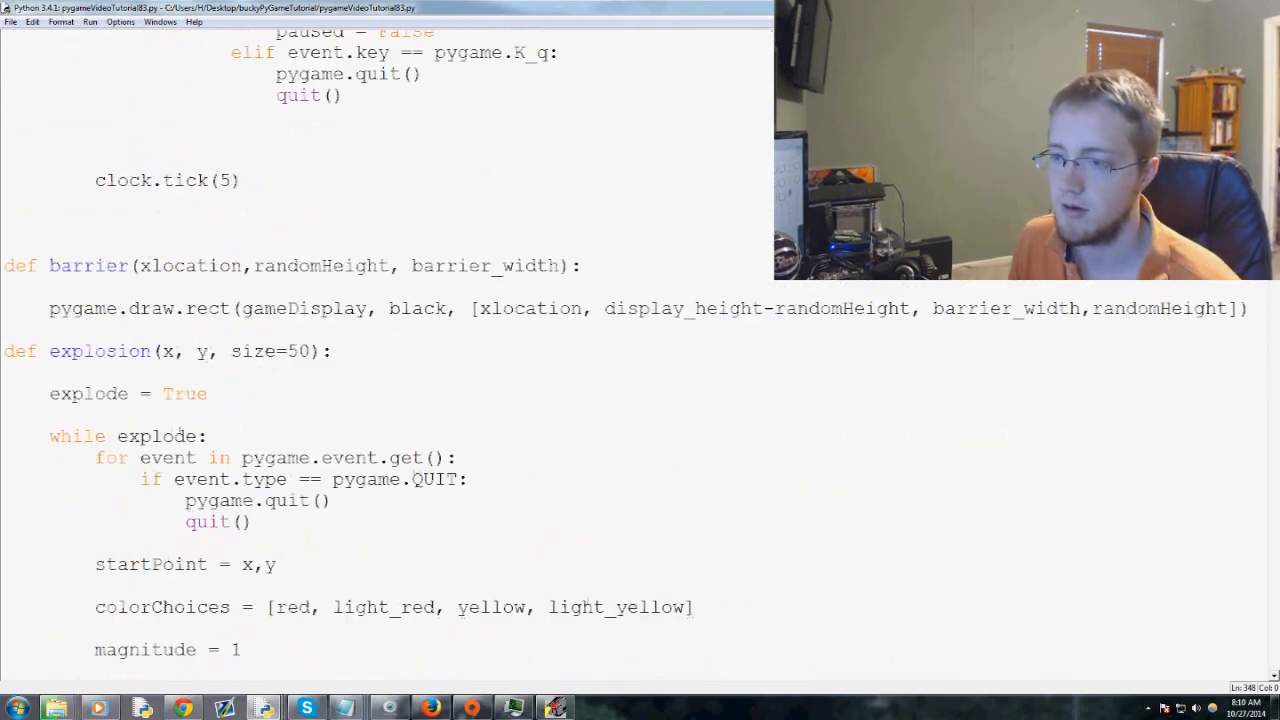
{"action": "scroll", "scroll_direction": "down", "scroll_amount": 3}
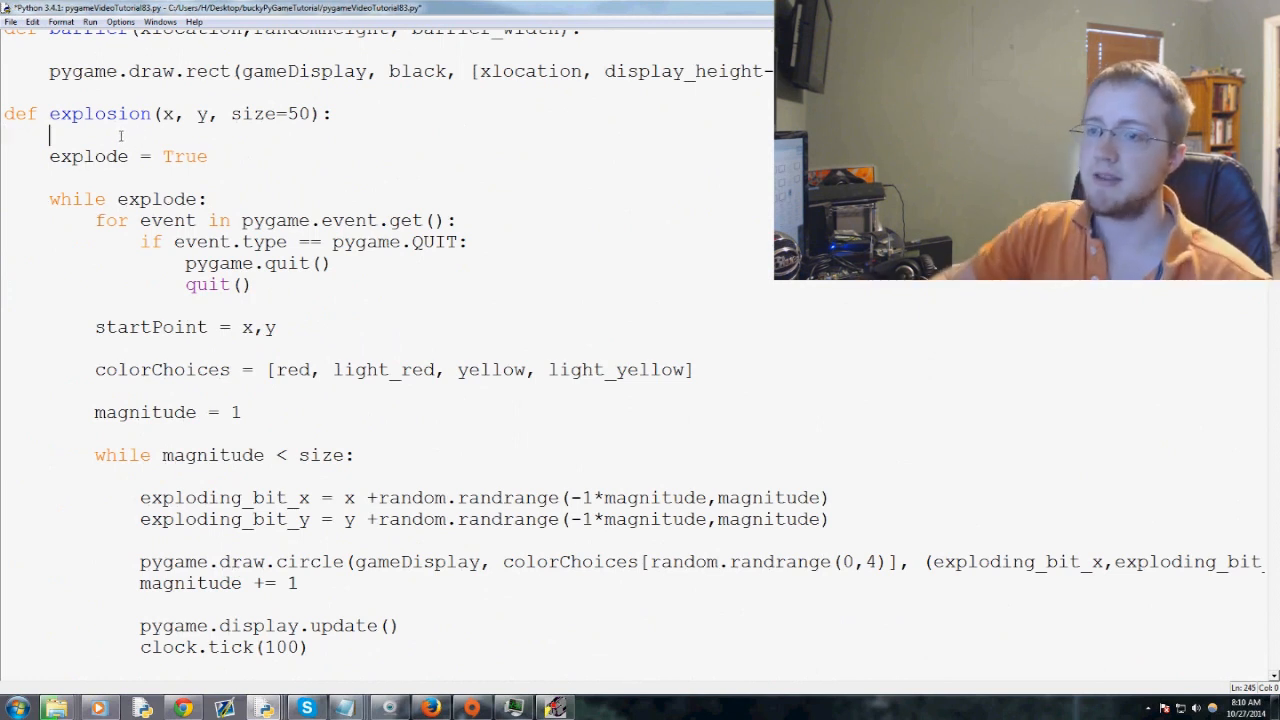
{"action": "type", "text": "pygame.mixer."}
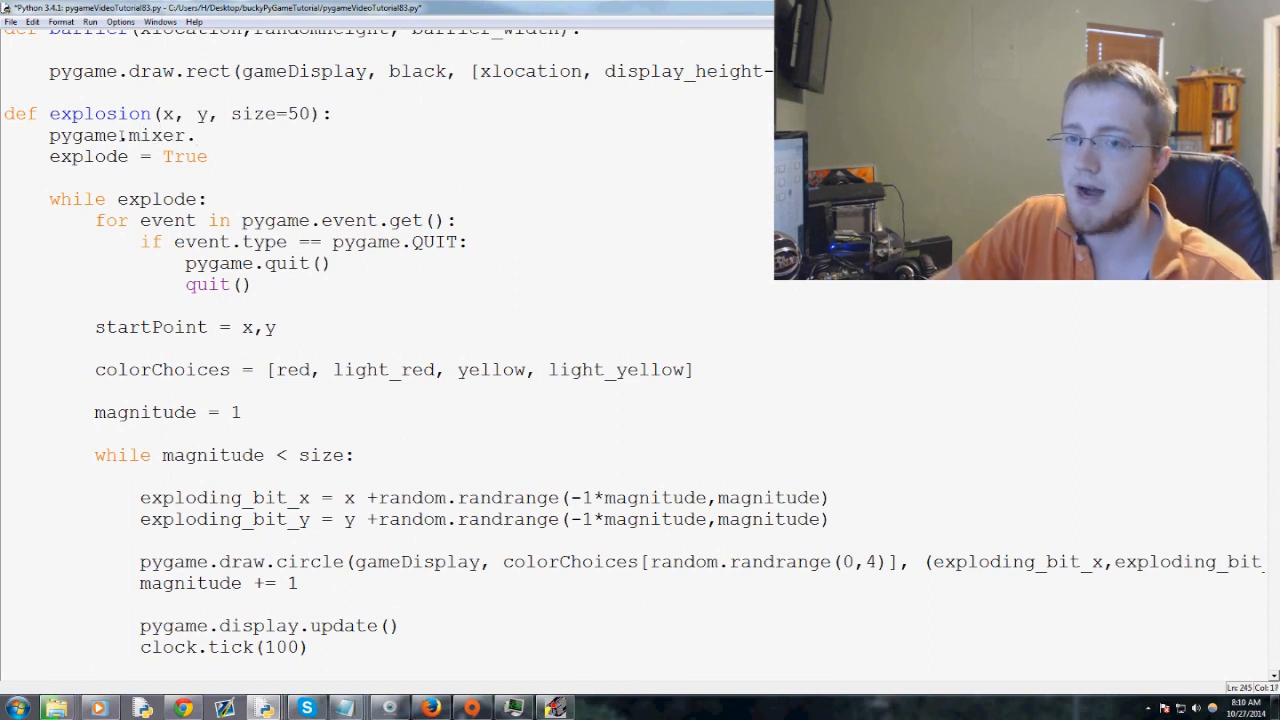
{"action": "type", "text": "Sound.play(e"}
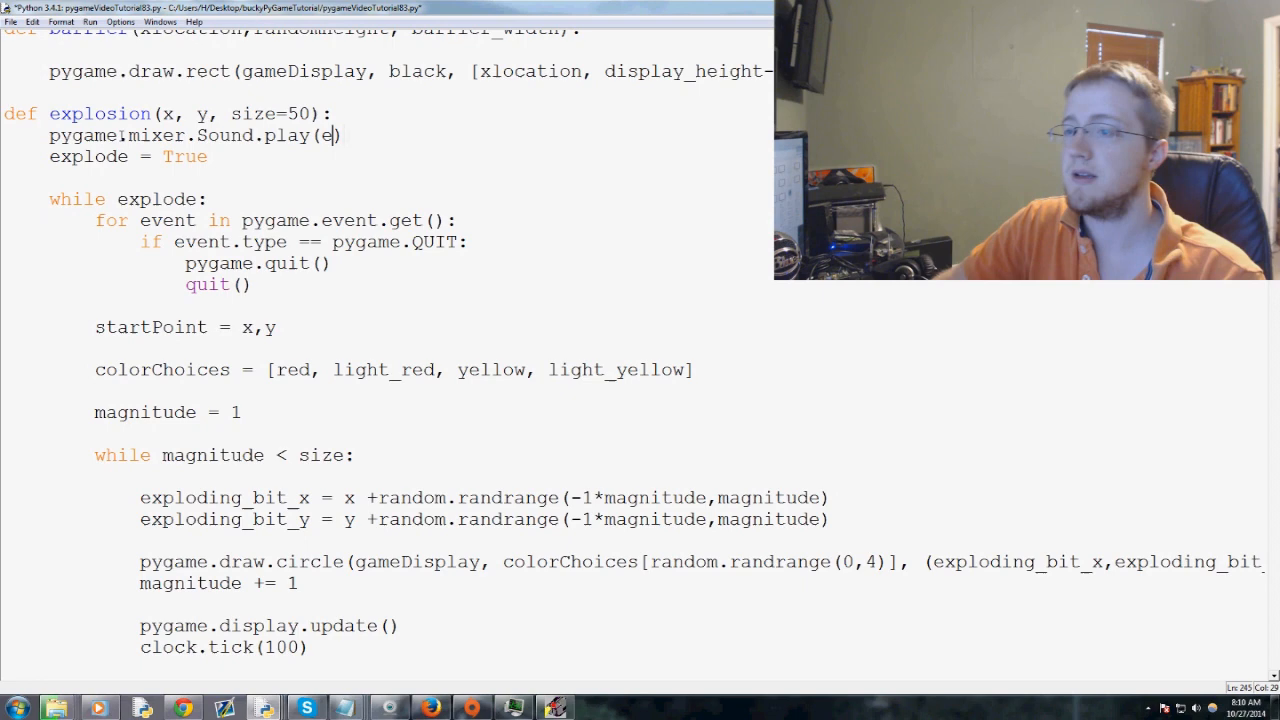
{"action": "type", "text": "xplosion_s"}
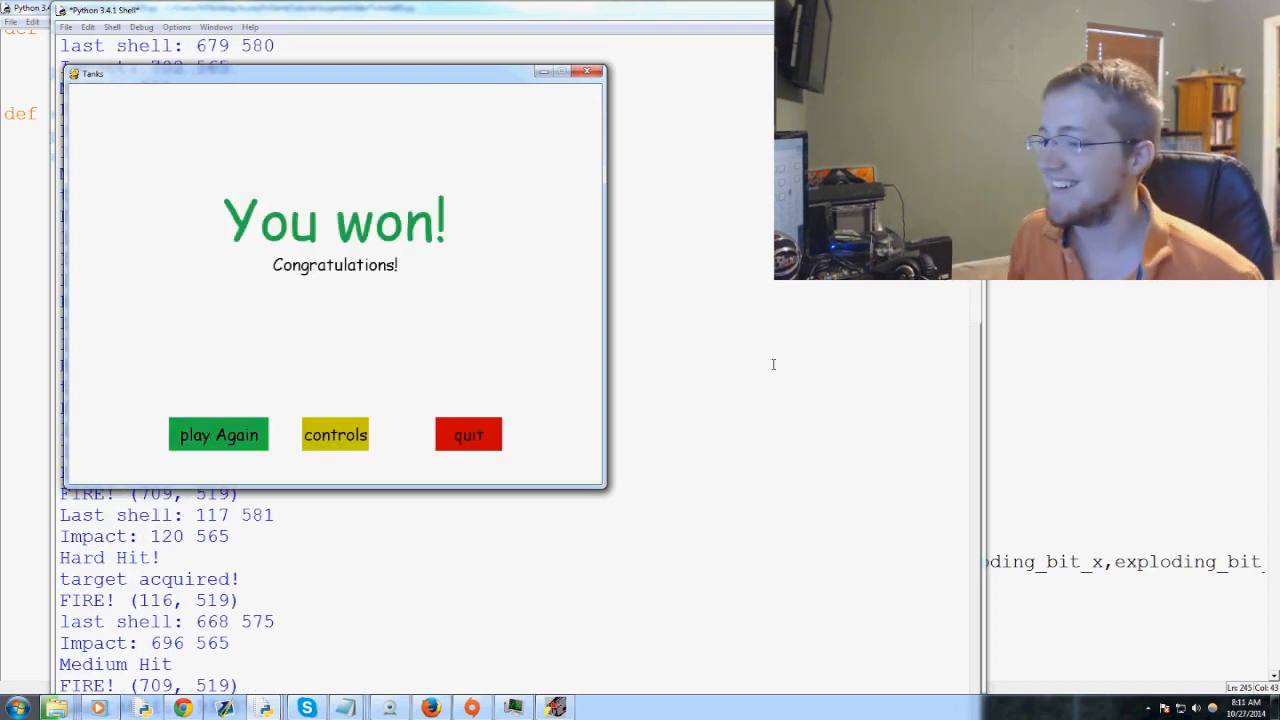
Step: Close the Python Shell running the game and confirm killing the program
{"action": "left_click", "coordinate": [468, 434]}
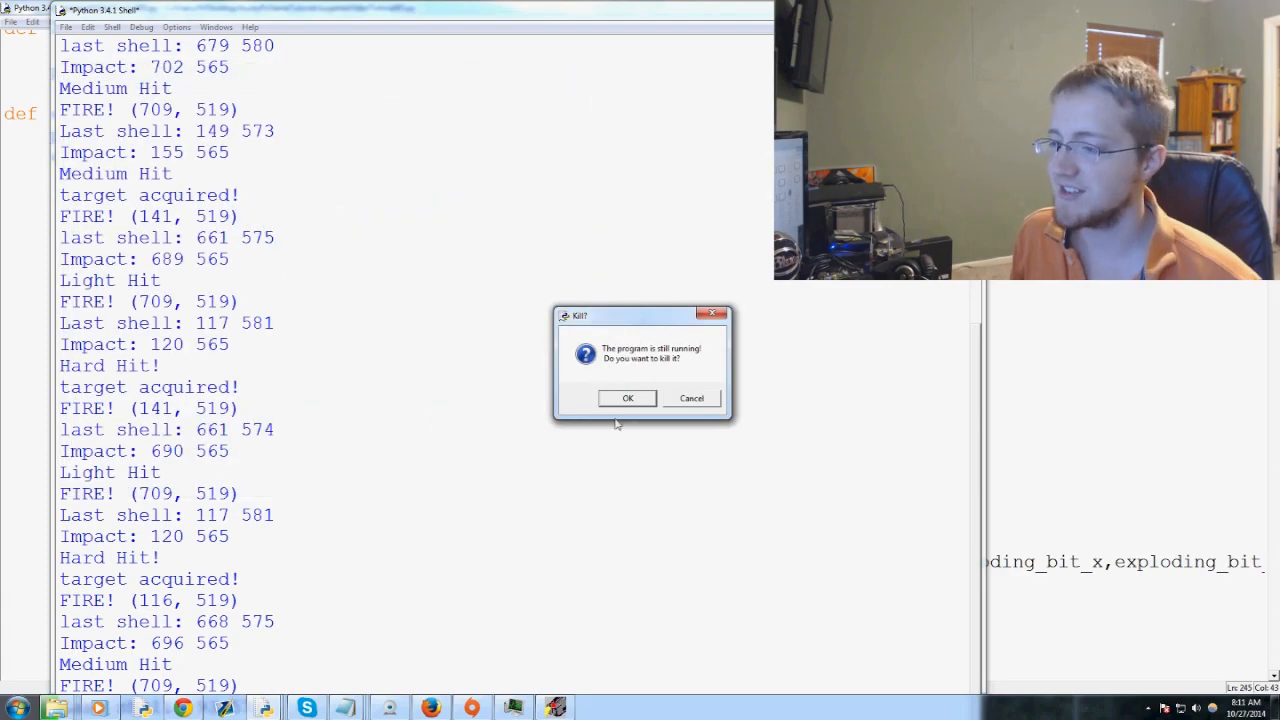
{"action": "left_click", "coordinate": [627, 398]}
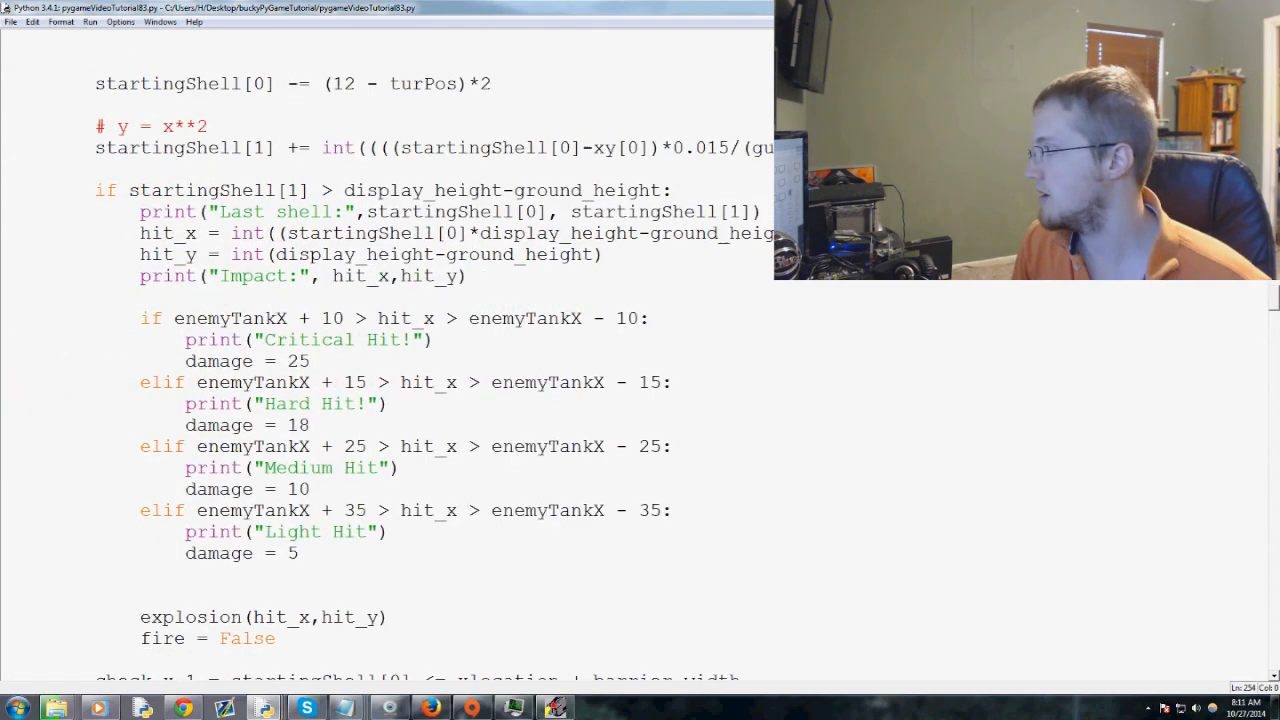
Step: Place the cursor below the fire_sound and explosion_sound definitions at the script top
{"action": "scroll", "scroll_direction": "up", "scroll_amount": 3}
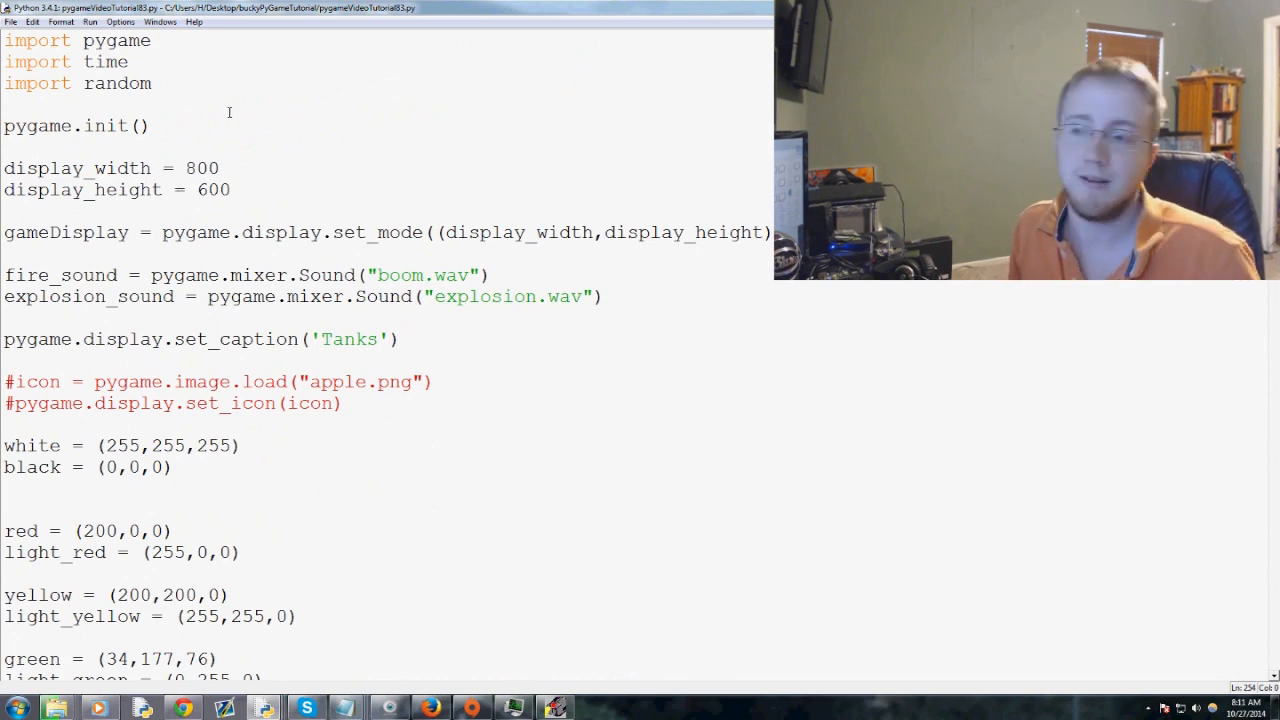
{"action": "left_click", "coordinate": [605, 296]}
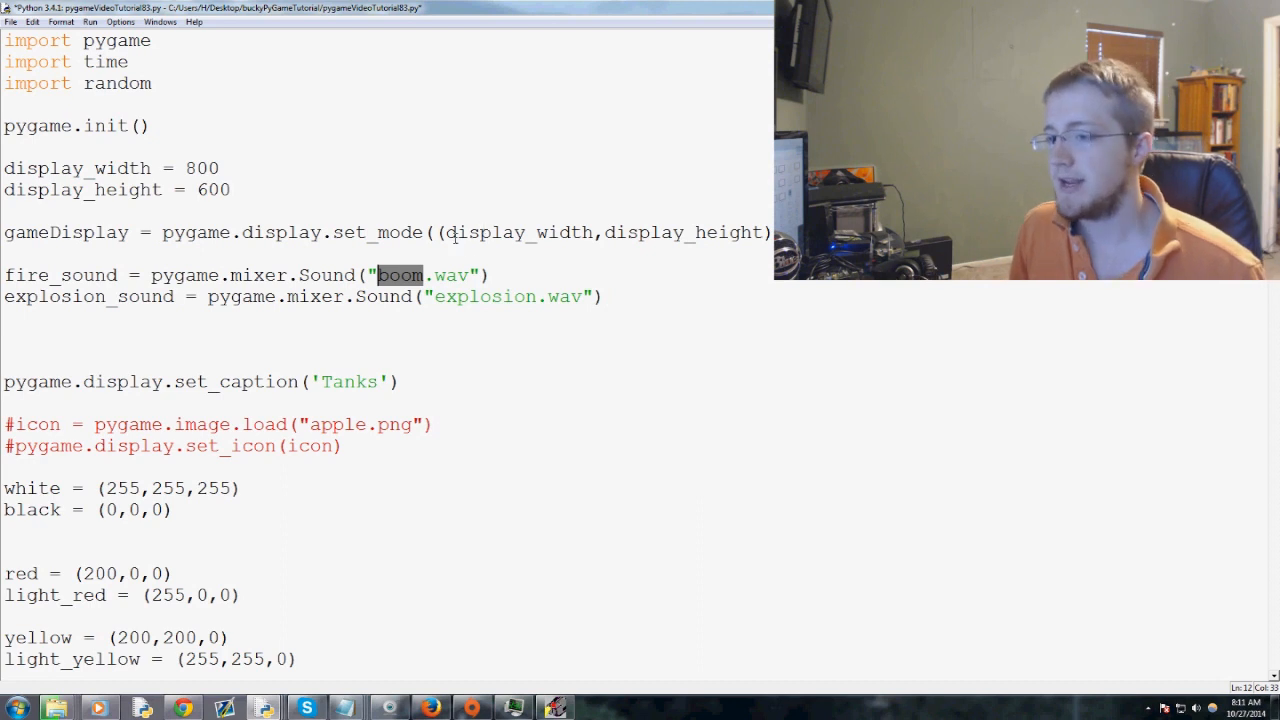
{"action": "left_click", "coordinate": [70, 326]}
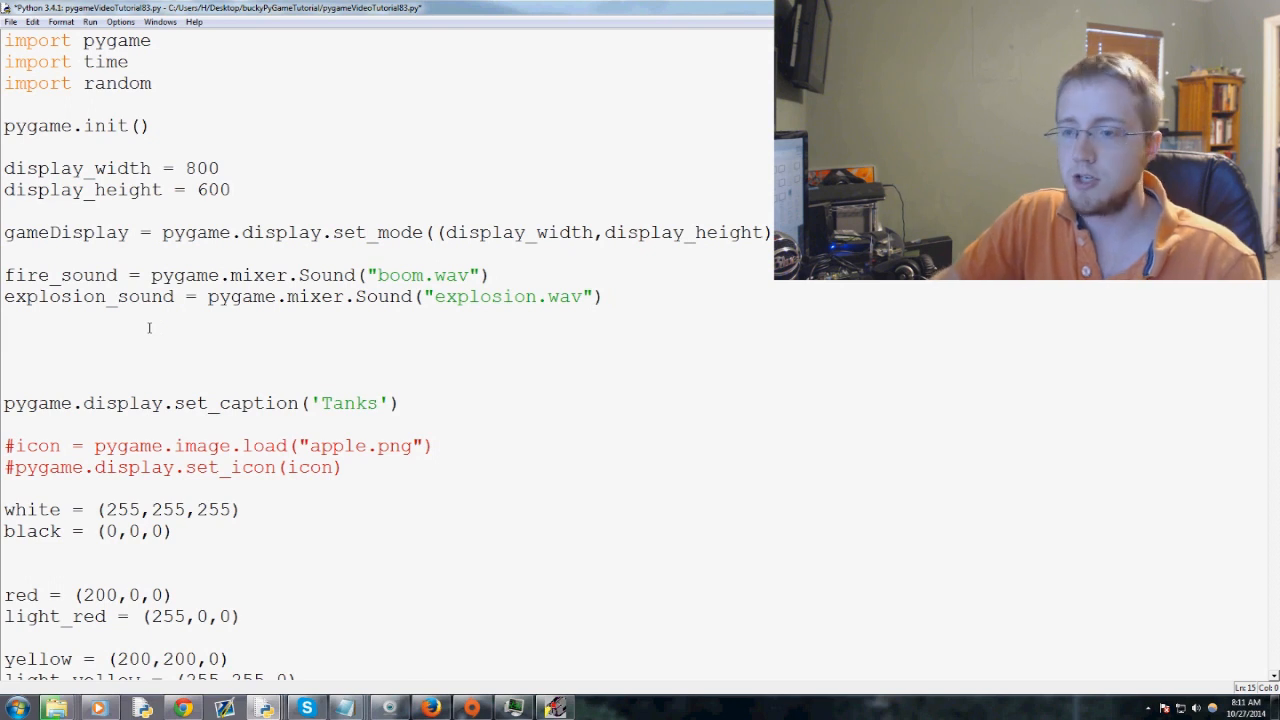
Step: Add pygame.mixer.music.load("boom.wav") below the sound definitions
{"action": "type", "text": "pygame.mi"}
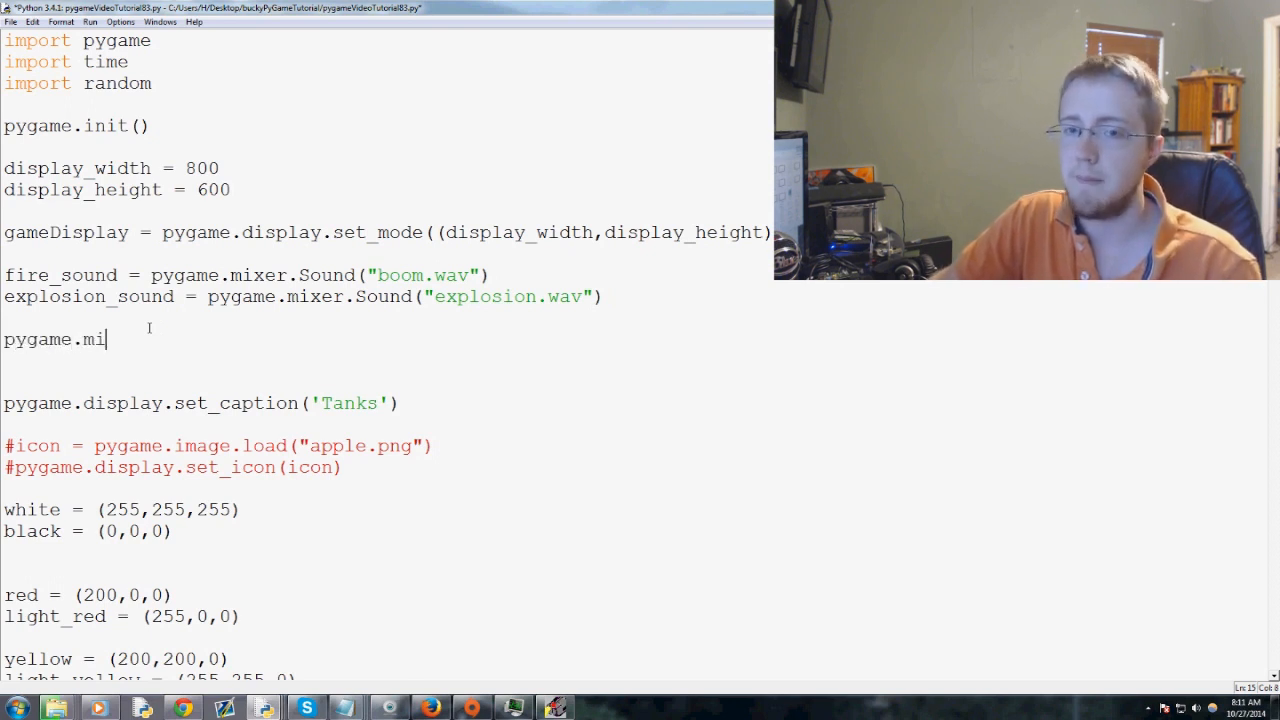
{"action": "type", "text": "xer.music."}
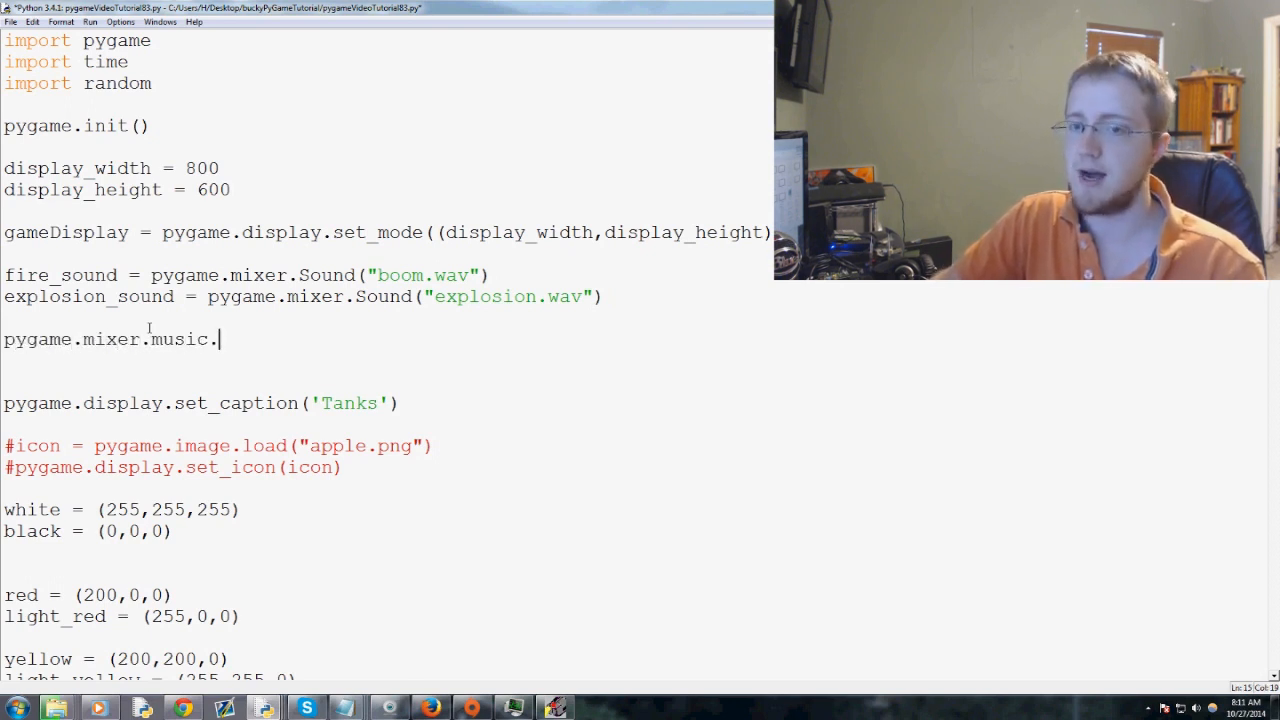
{"action": "type", "text": "load()"}
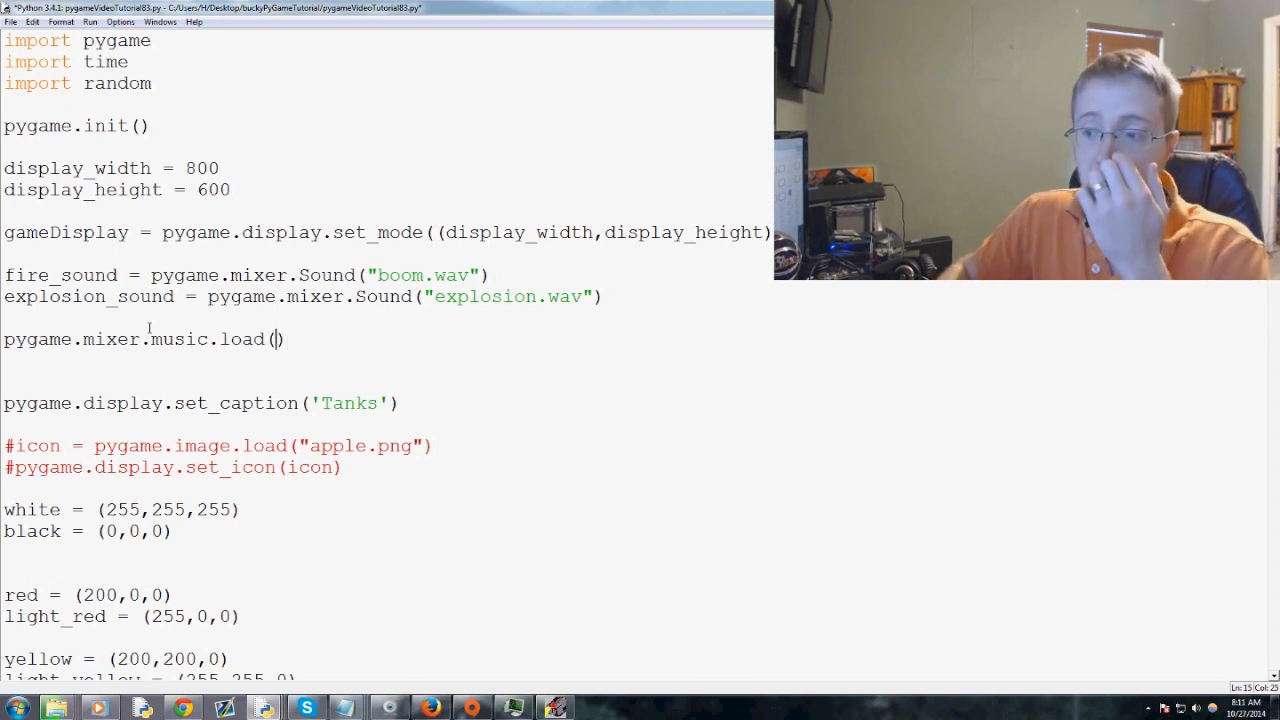
{"action": "type", "text": "\"\""}
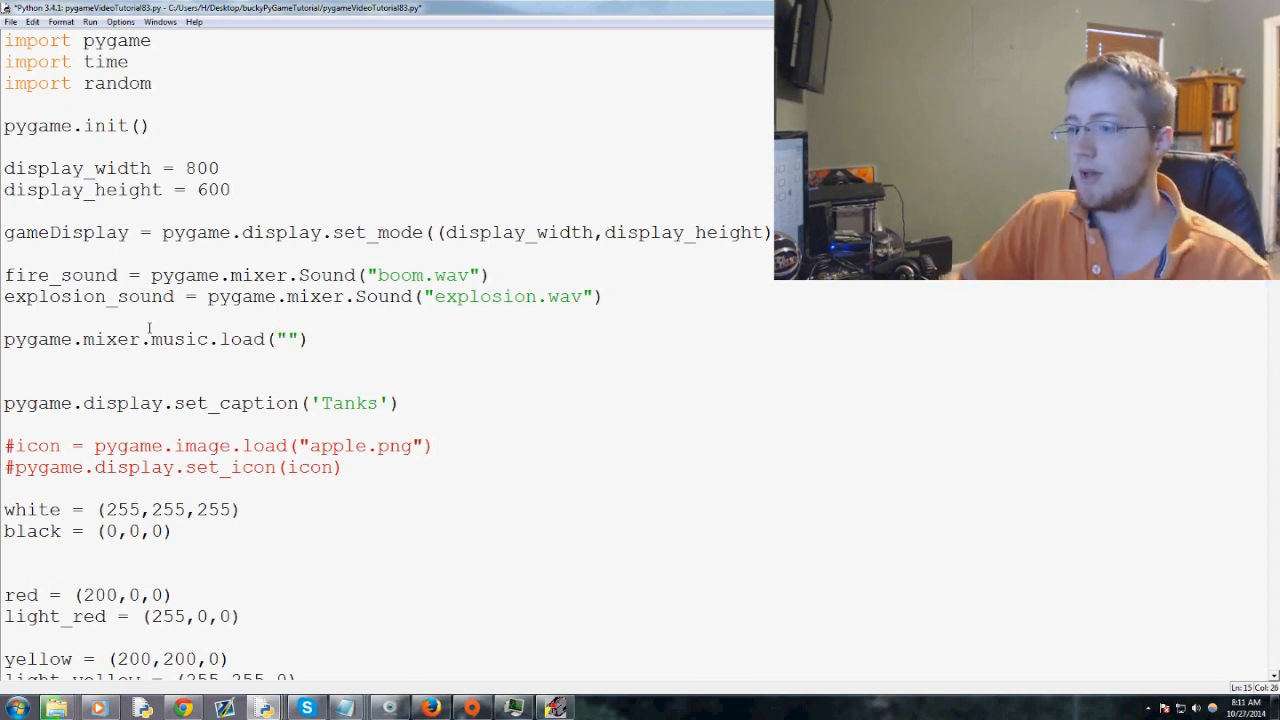
{"action": "type", "text": "boom.wav"}
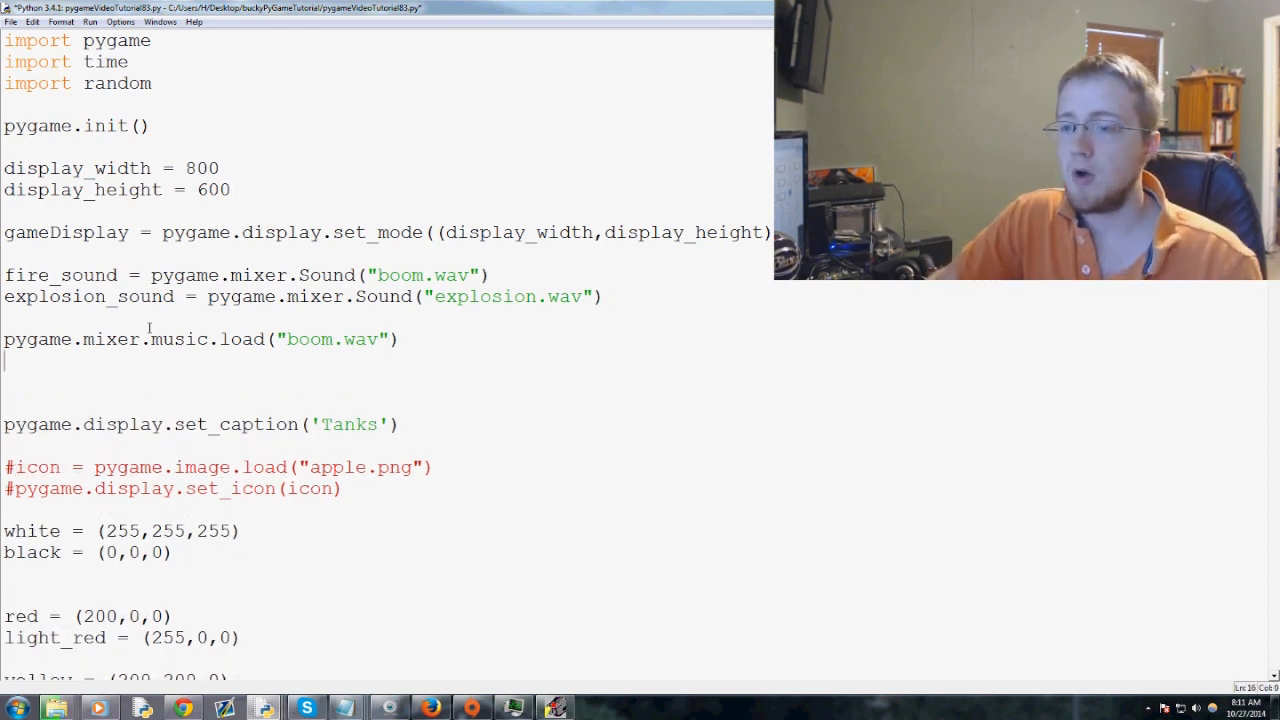
Step: Add pygame.mixer.music.play(-1) to loop the music, then run the game
{"action": "type", "text": "pyga"}
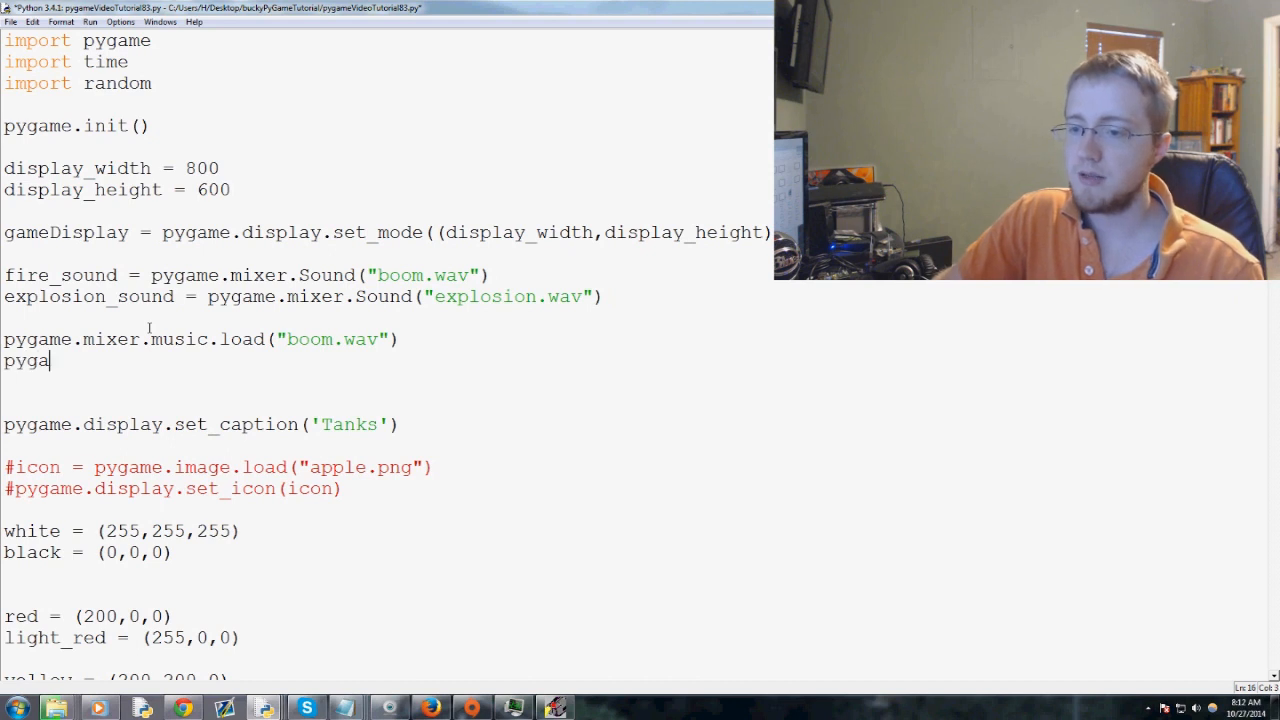
{"action": "type", "text": "me."}
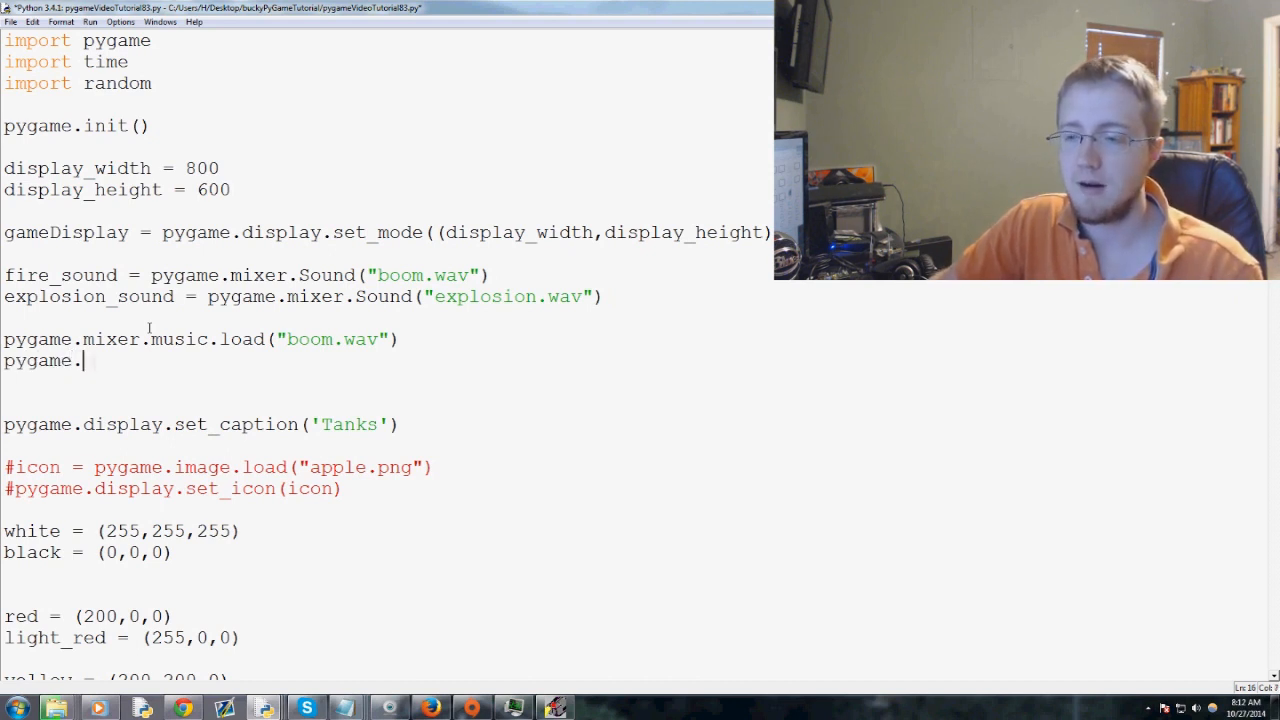
{"action": "type", "text": "mixer.musi"}
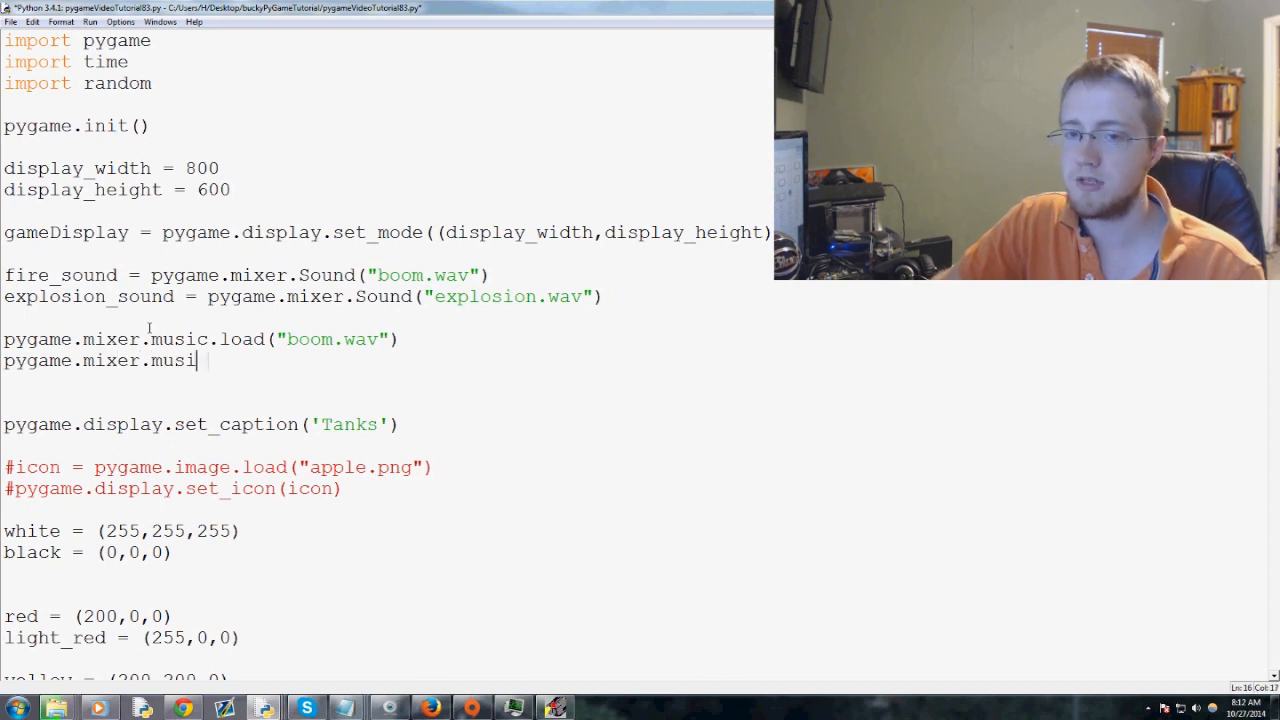
{"action": "type", "text": "c.play"}
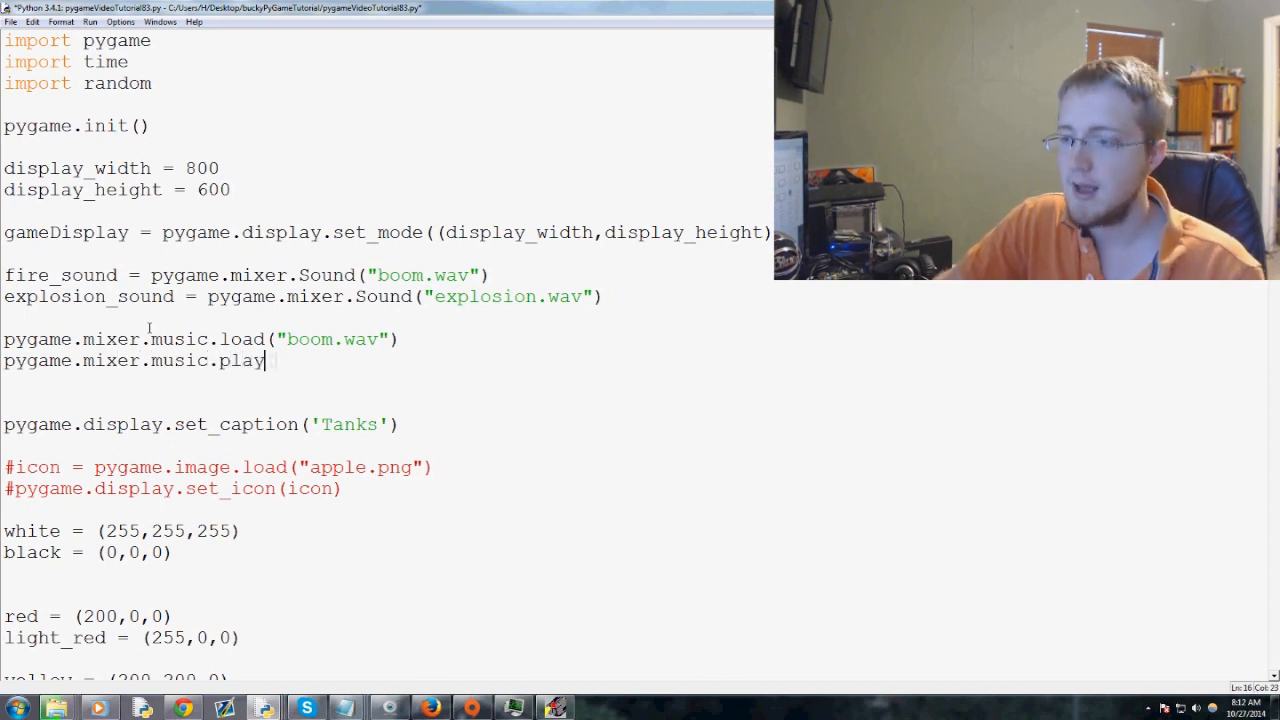
{"action": "type", "text": "()"}
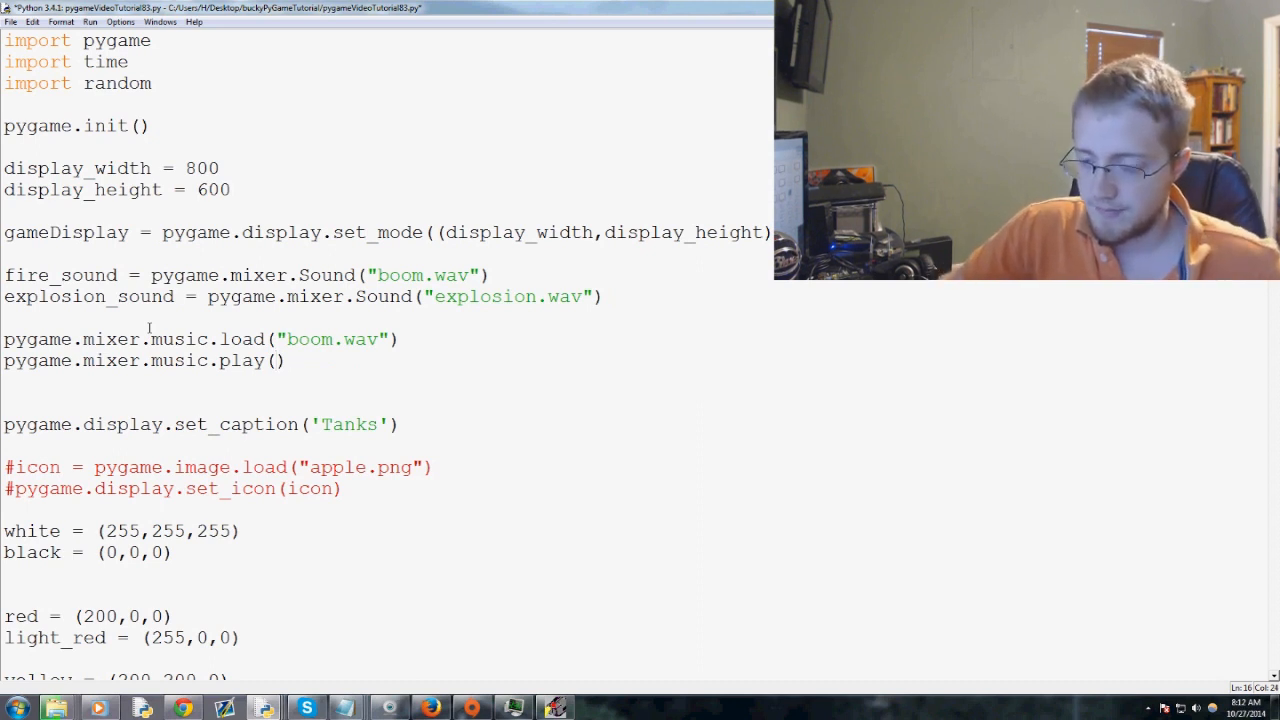
{"action": "type", "text": "-1"}
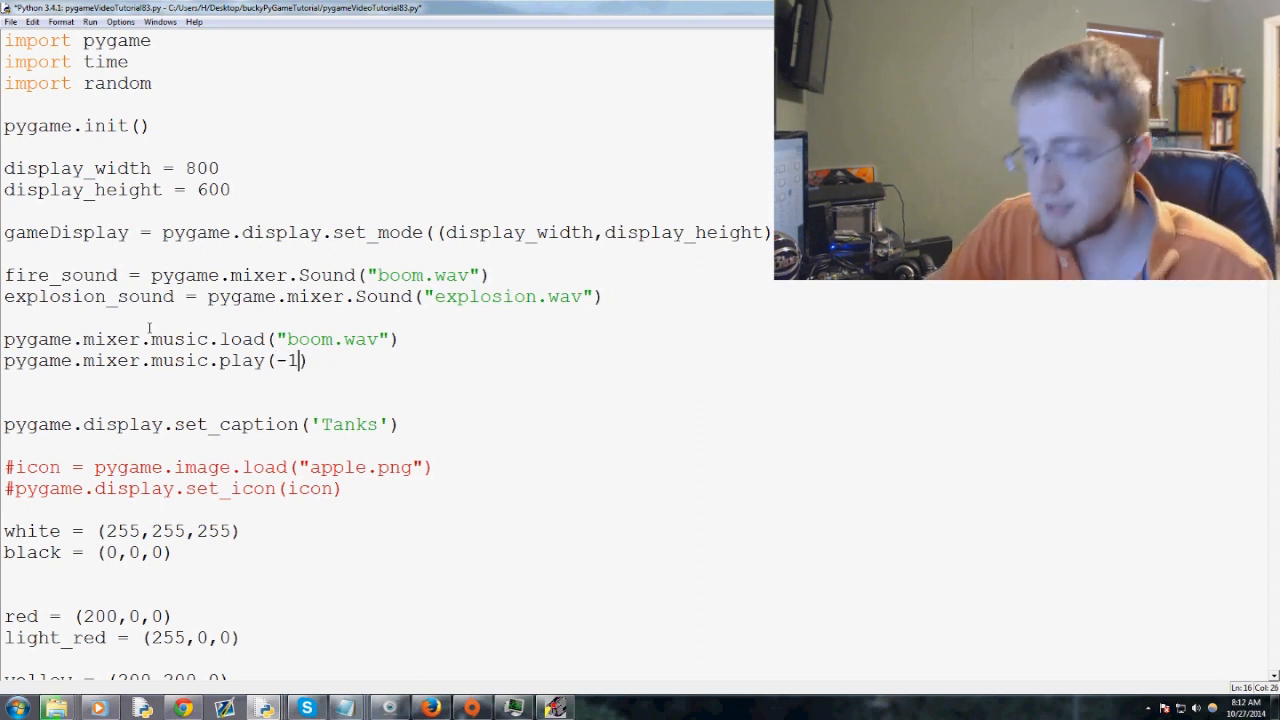
{"action": "key", "text": "Backspace"}
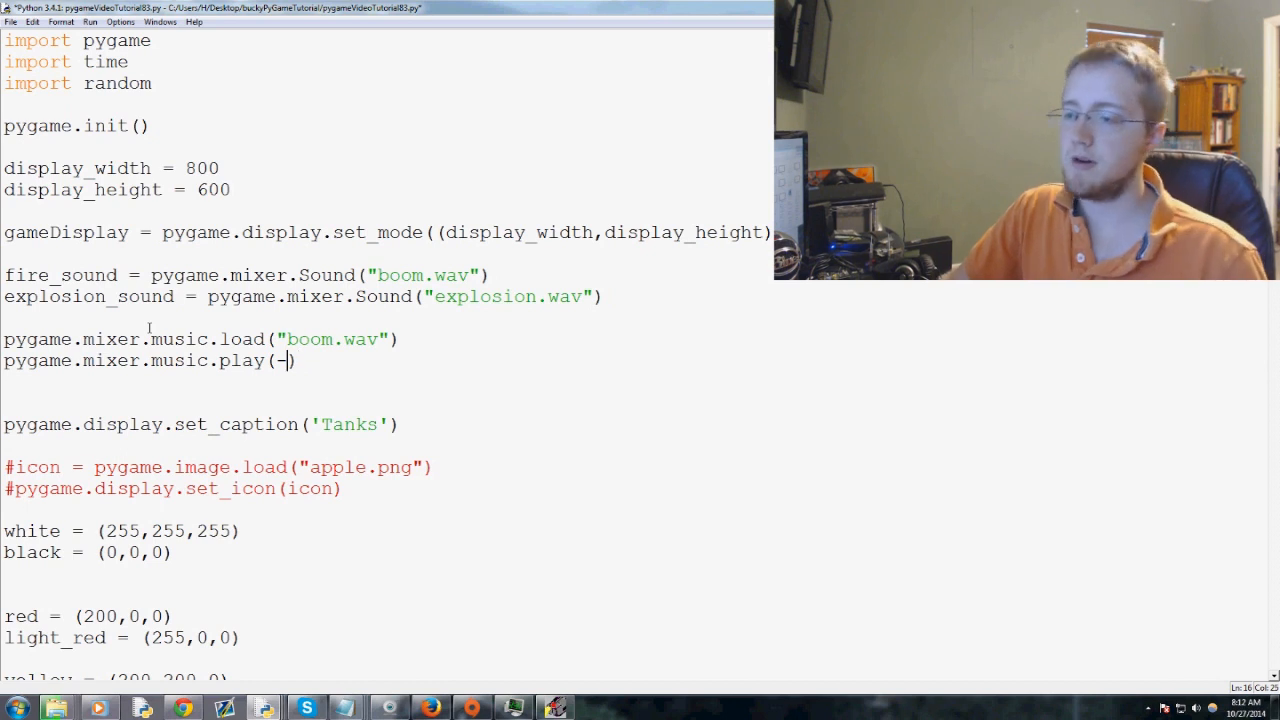
{"action": "type", "text": "5"}
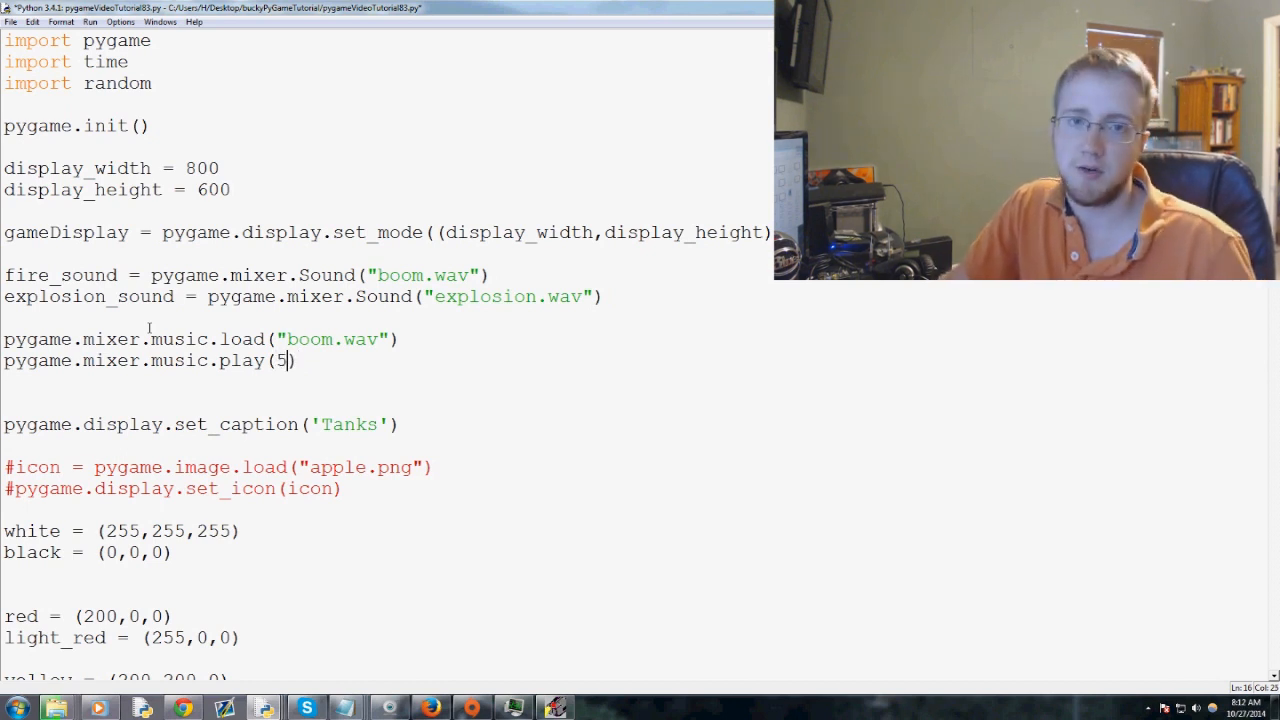
{"action": "key", "text": "Backspace"}
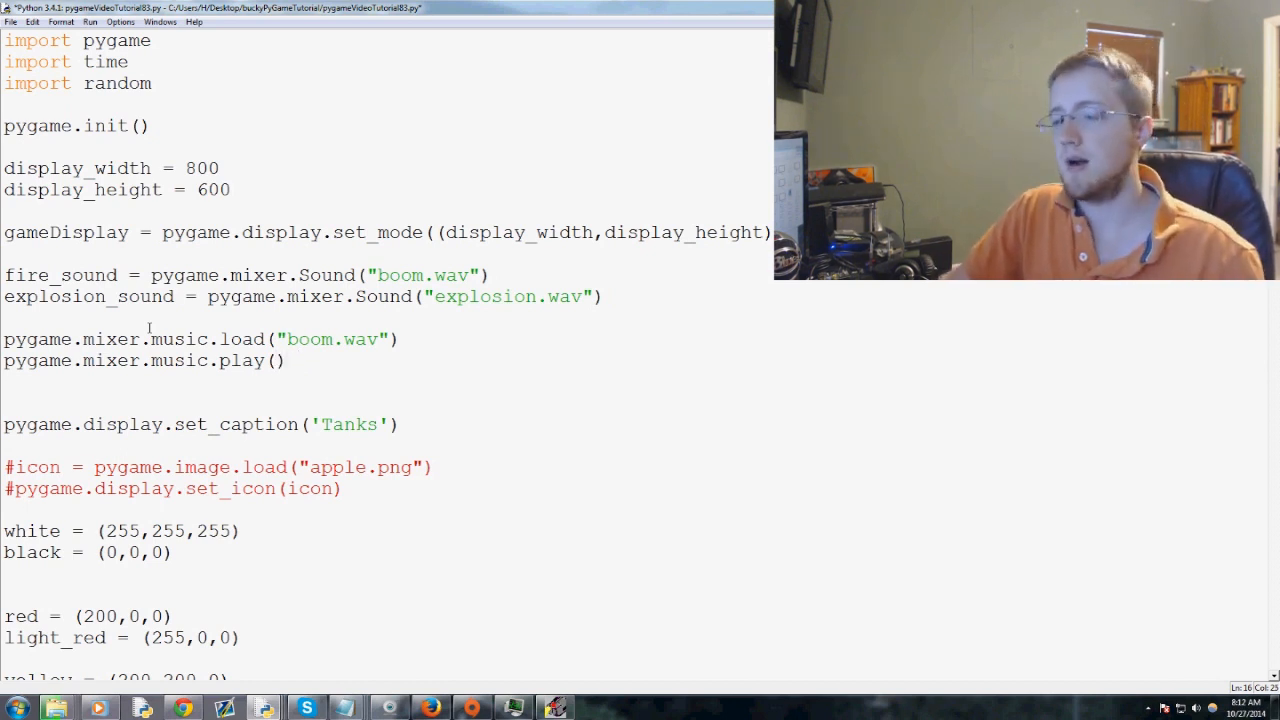
{"action": "type", "text": "-1"}
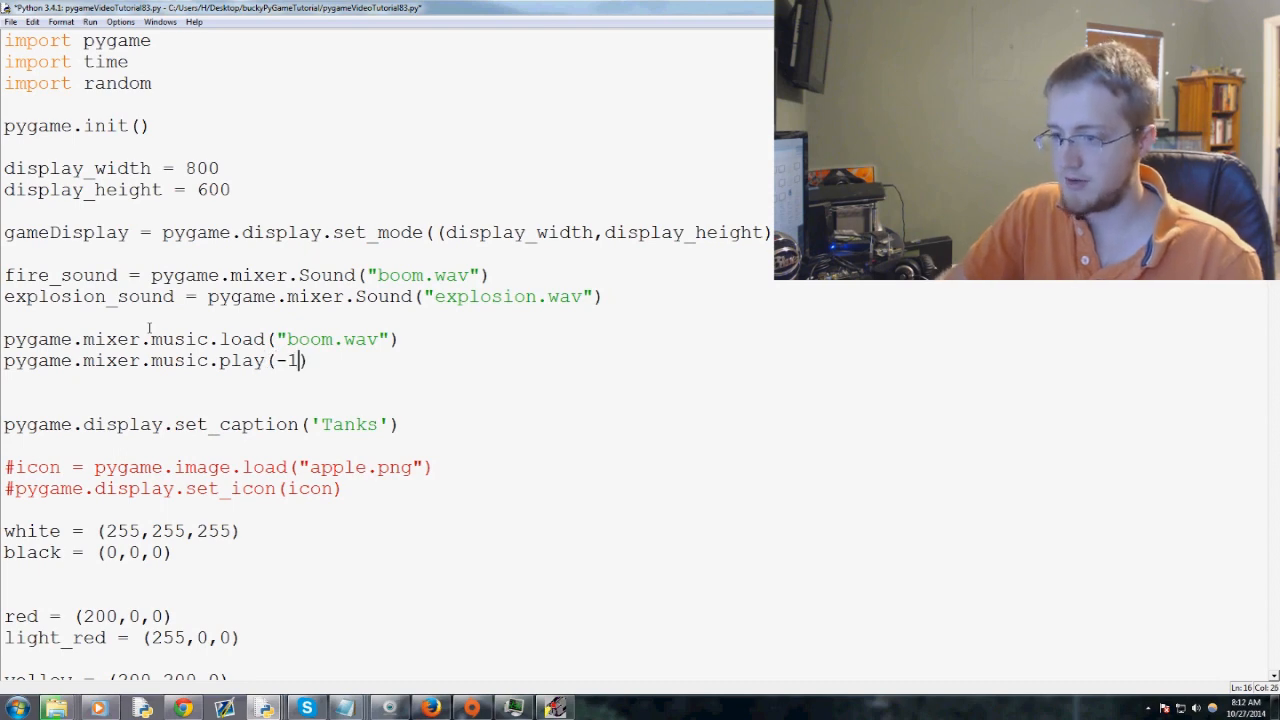
{"action": "key", "text": "F5"}
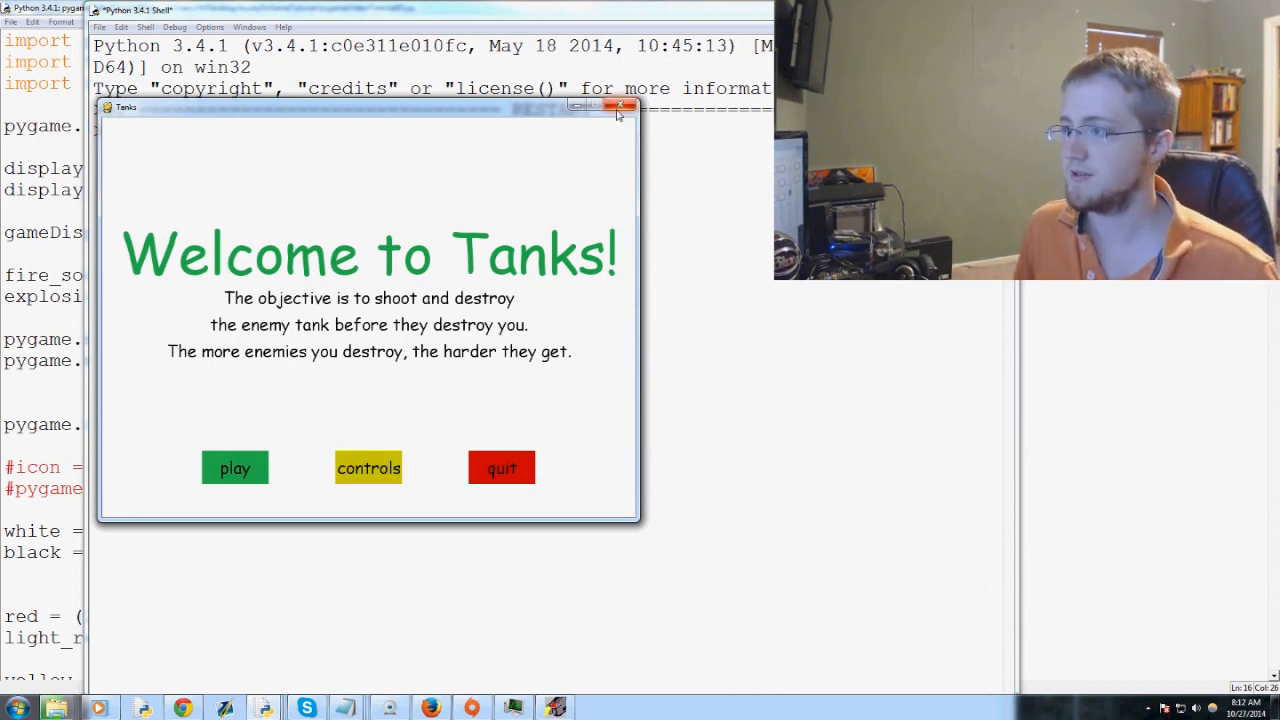
Step: Close the running Tanks game window to return to the script
{"action": "left_click", "coordinate": [620, 105]}
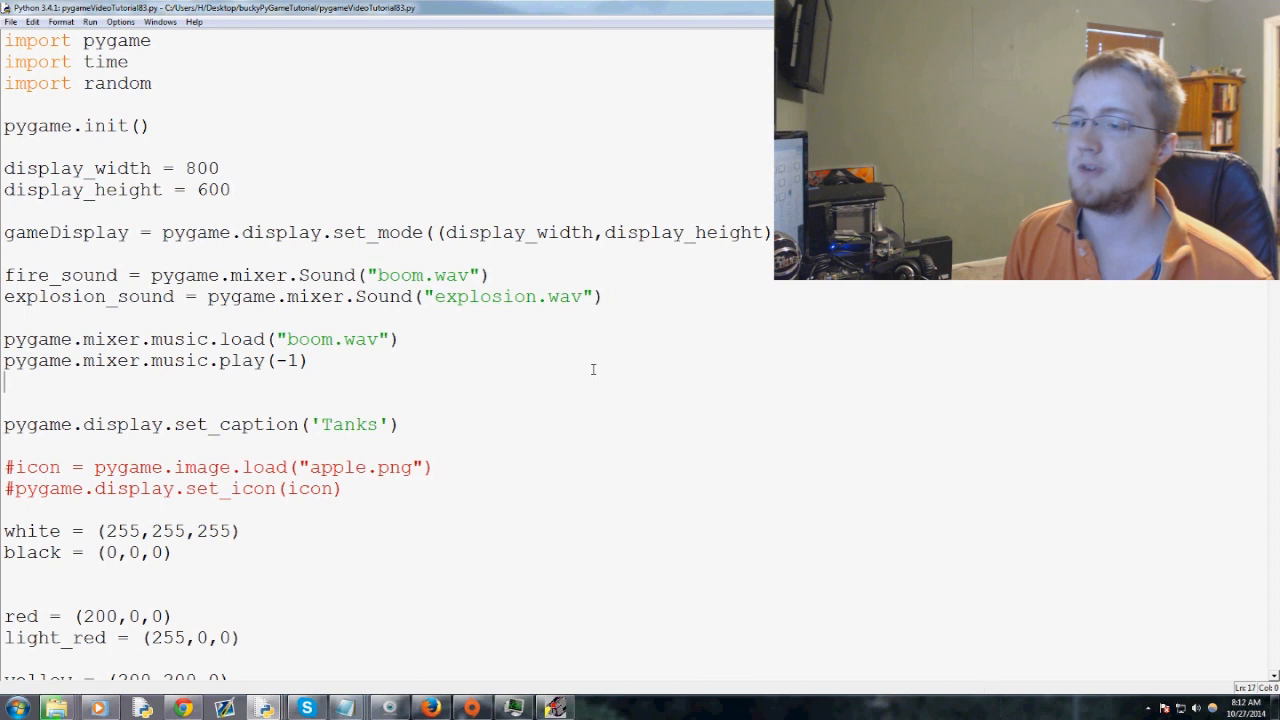
{"action": "mouse_move", "coordinate": [190, 411]}
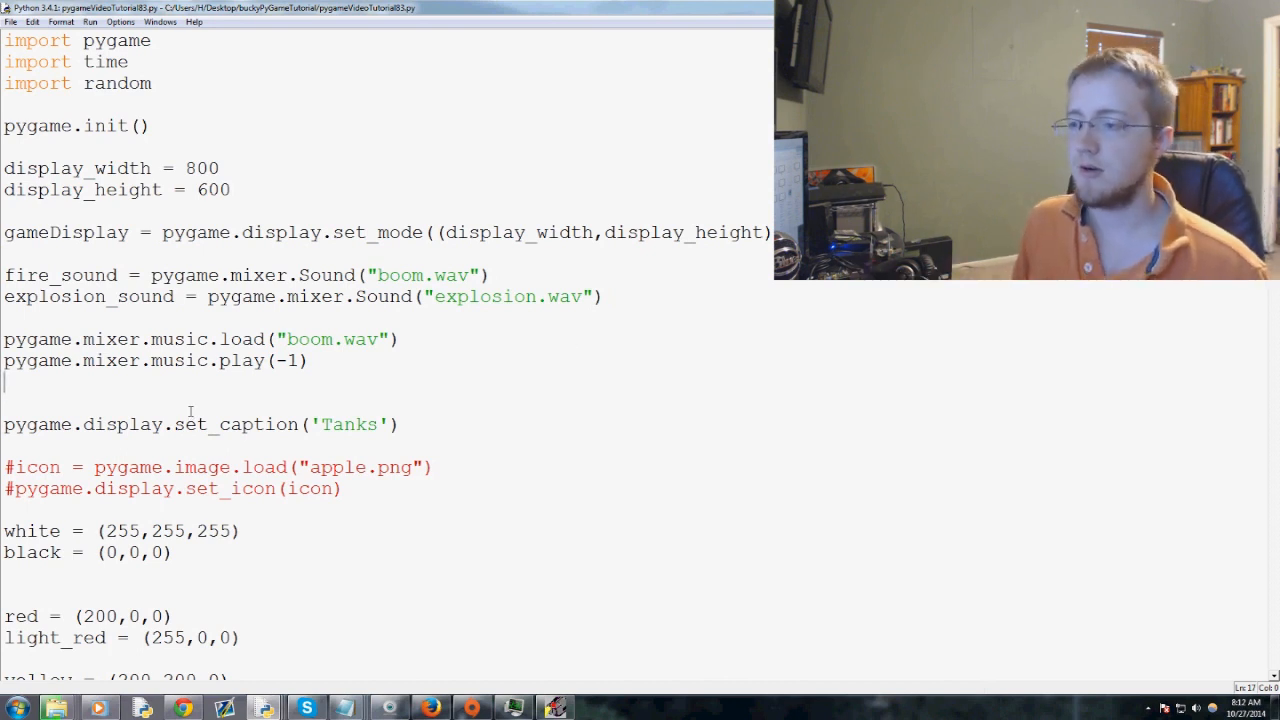
Step: Select the pygame.mixer.music.load('boom.wav') and music.play(-1) lines
{"action": "left_click_drag", "start_coordinate": [4, 339], "coordinate": [310, 361]}
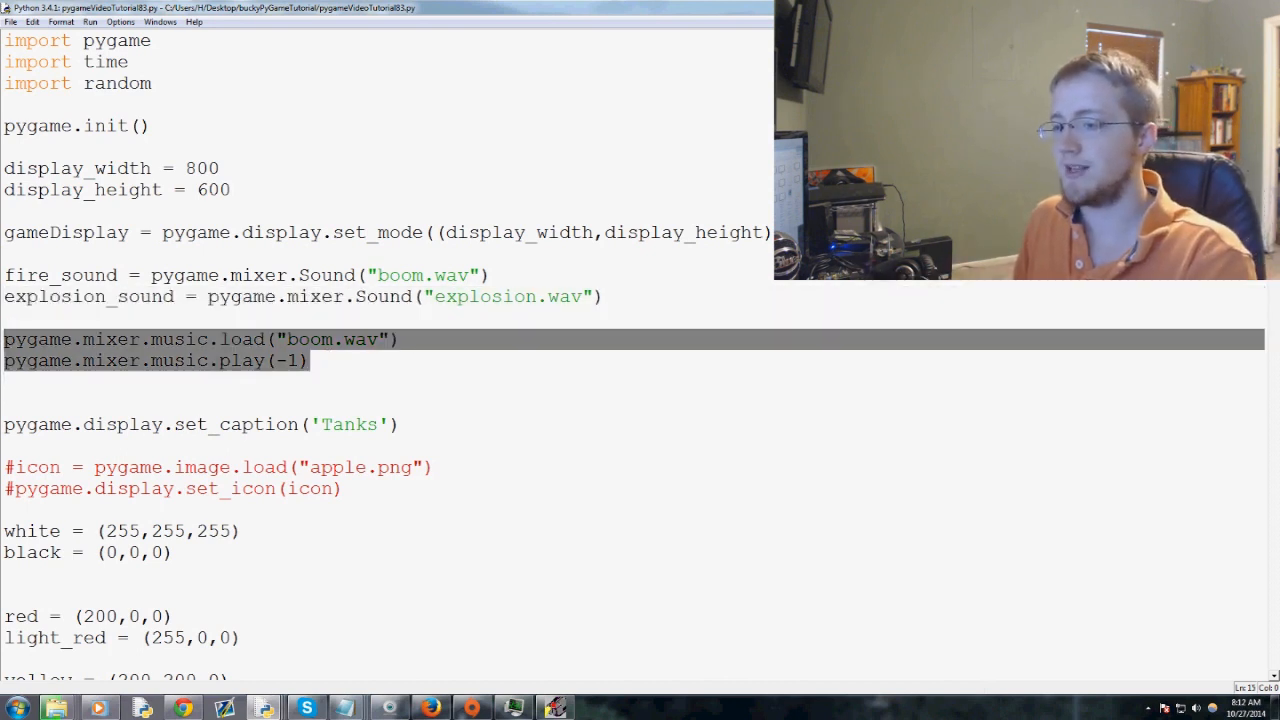